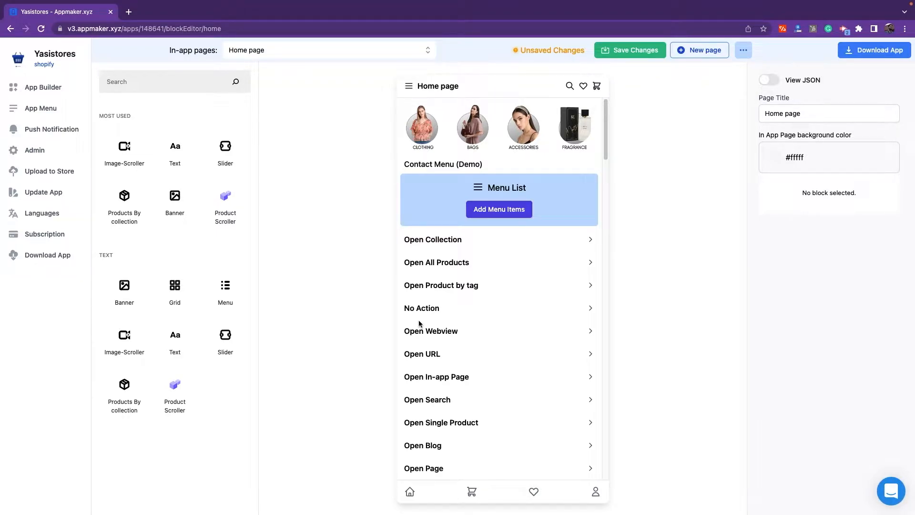
pyautogui.moveTo(353, 291)
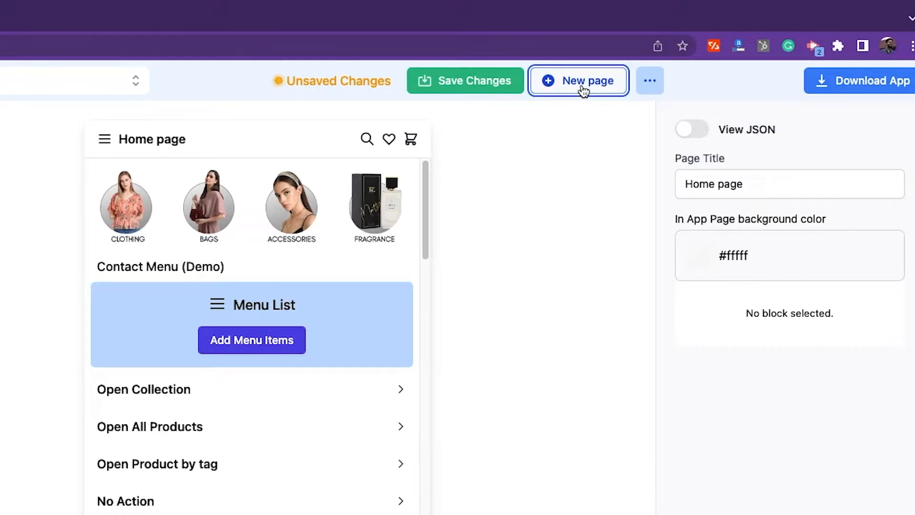
# Step: Create New Page 9, a blank in-app page with an empty drop area
pyautogui.click(578, 80)
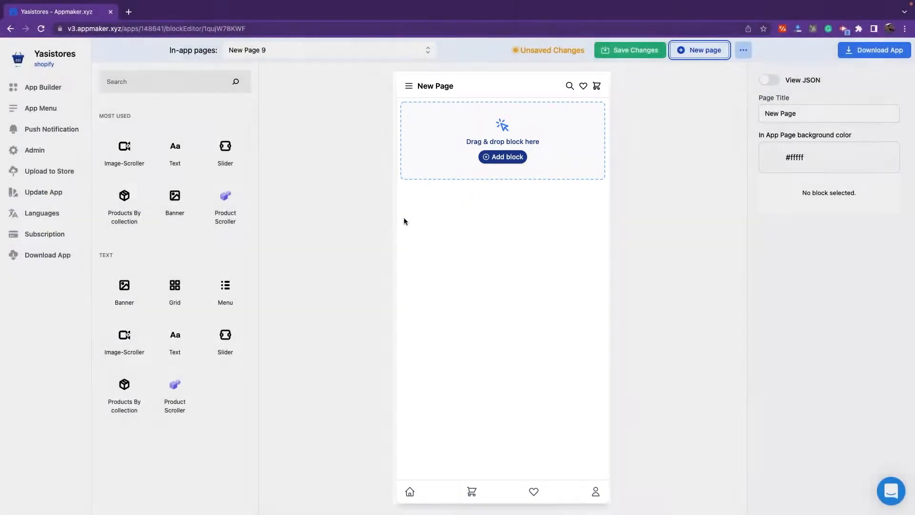
pyautogui.click(124, 291)
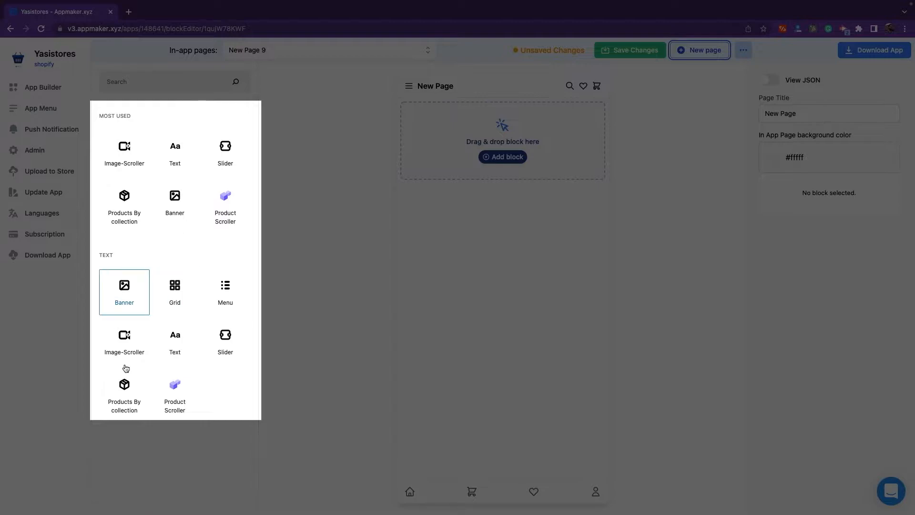
pyautogui.click(175, 395)
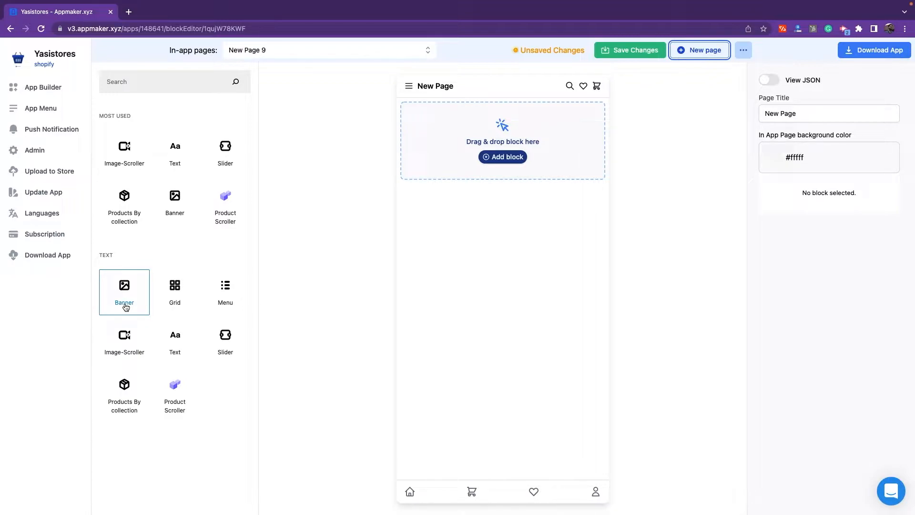
# Step: Add a banner block showing the sunset-over-water photo and save the page
pyautogui.click(124, 292)
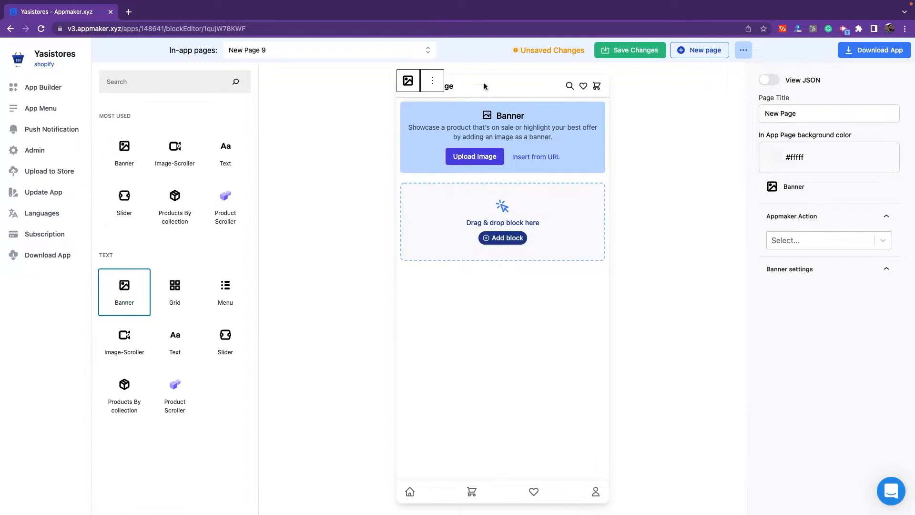
pyautogui.moveTo(537, 278)
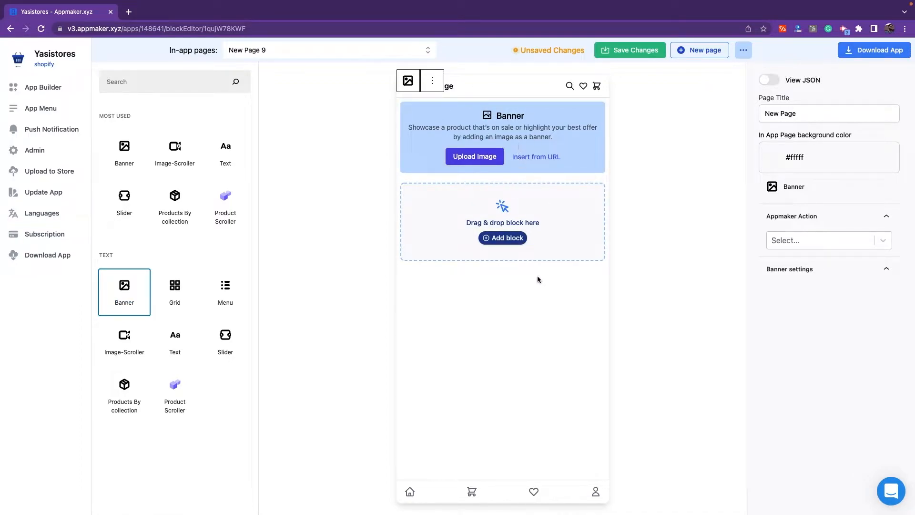
pyautogui.moveTo(475, 156)
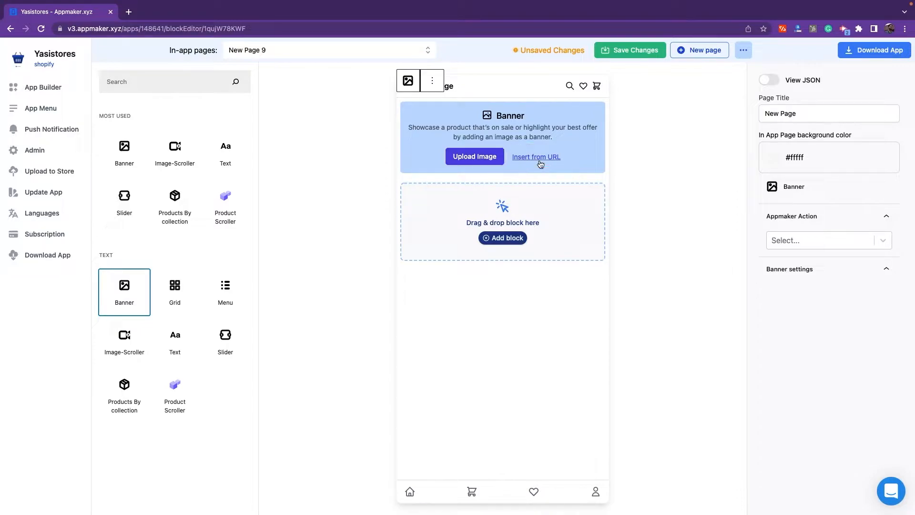
pyautogui.click(474, 157)
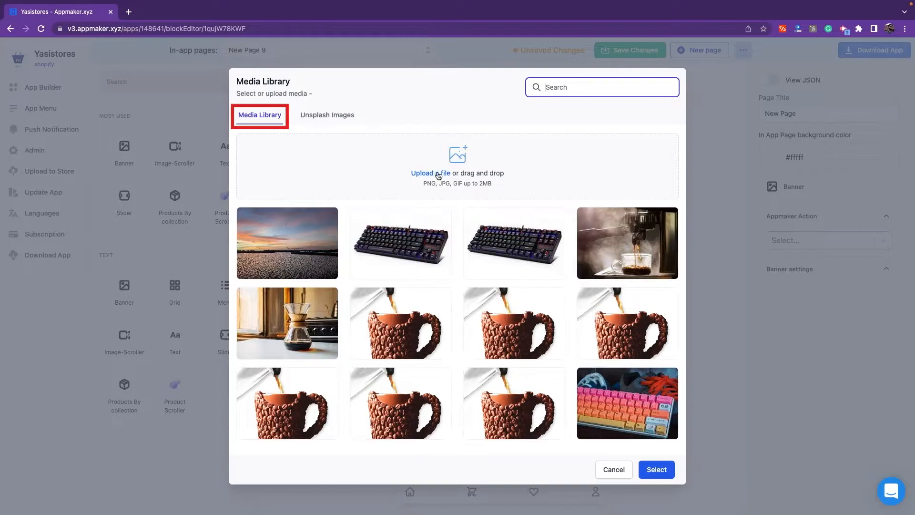
pyautogui.click(287, 243)
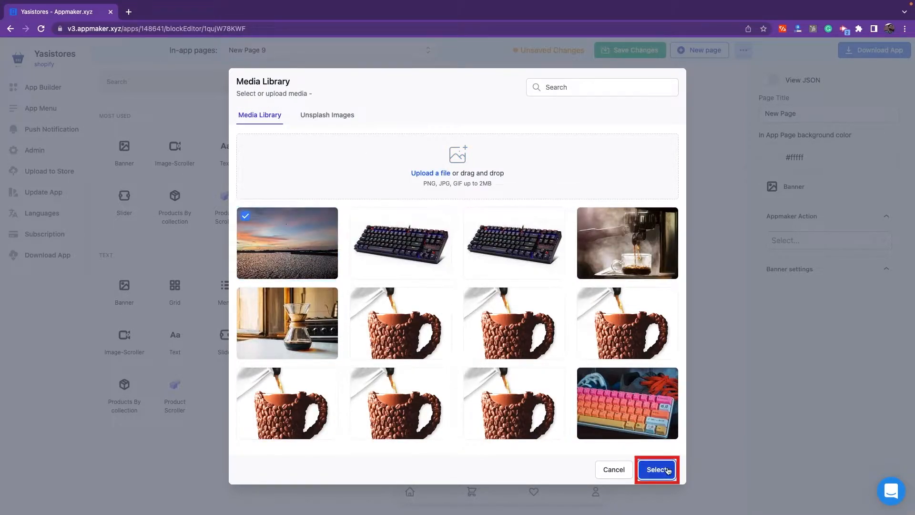
pyautogui.click(657, 469)
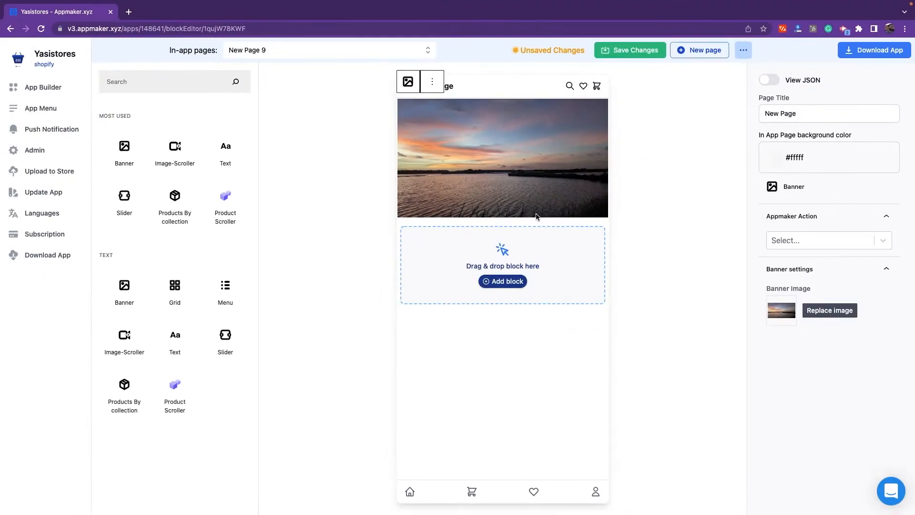
pyautogui.click(824, 239)
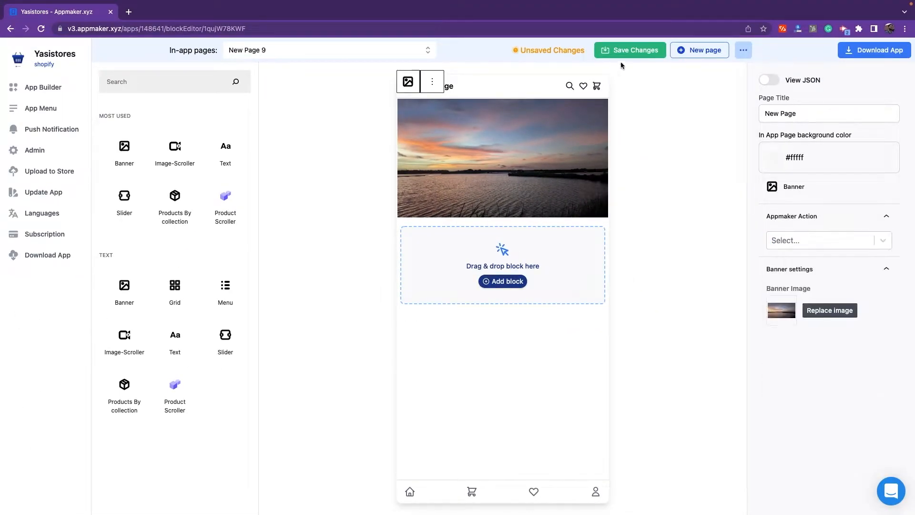
pyautogui.click(630, 50)
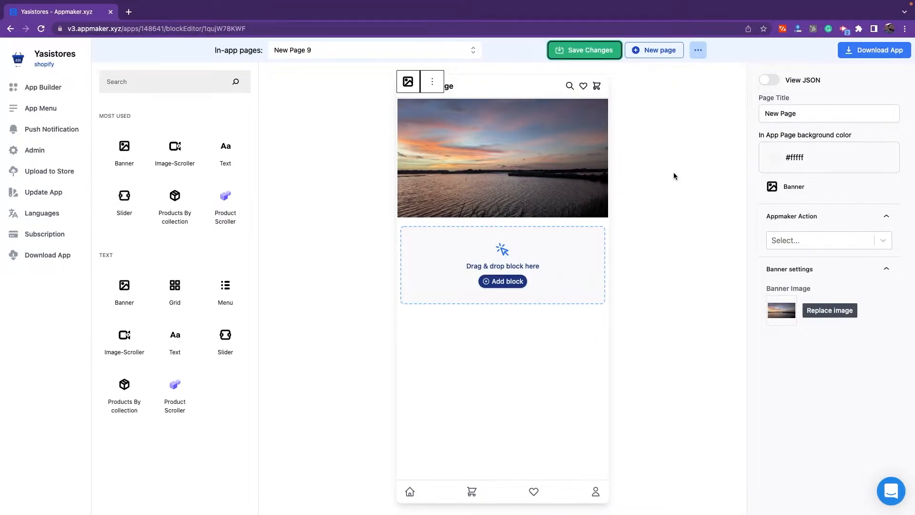
pyautogui.moveTo(552, 212)
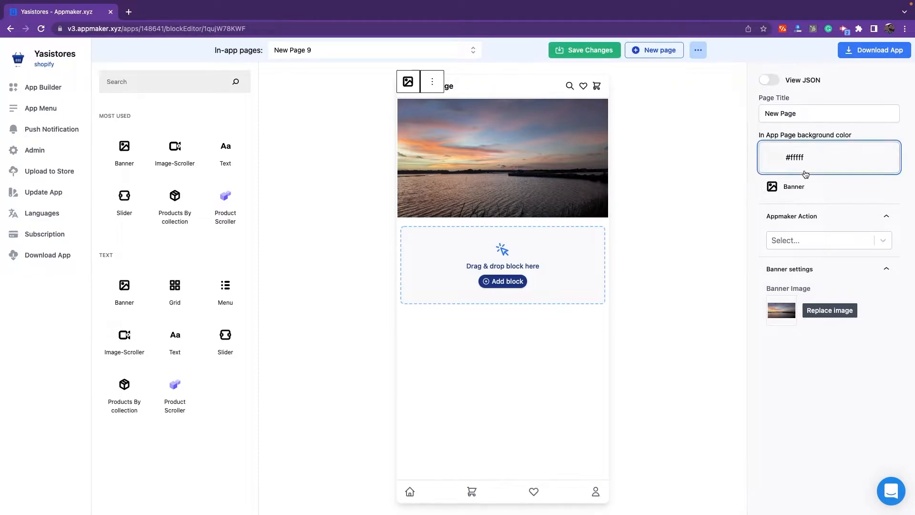
# Step: Set the page background colour to pale pink #fdf8f8
pyautogui.click(828, 157)
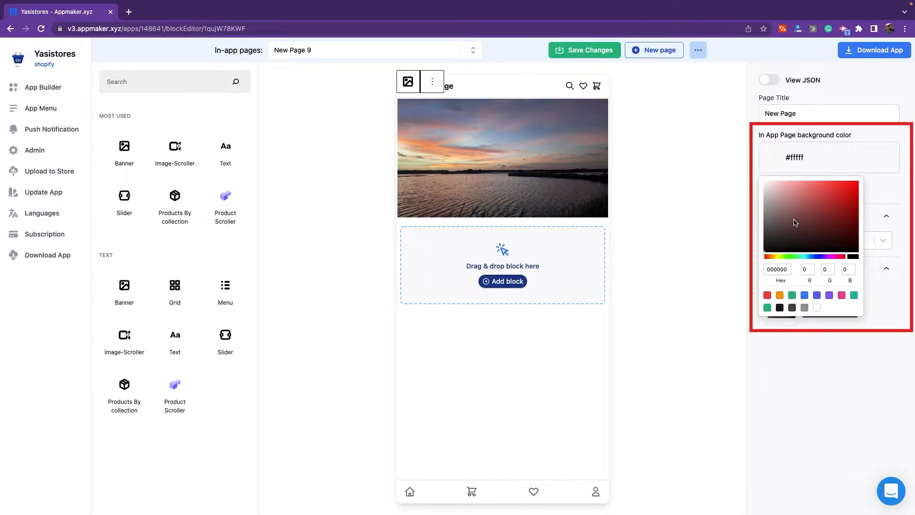
pyautogui.click(781, 198)
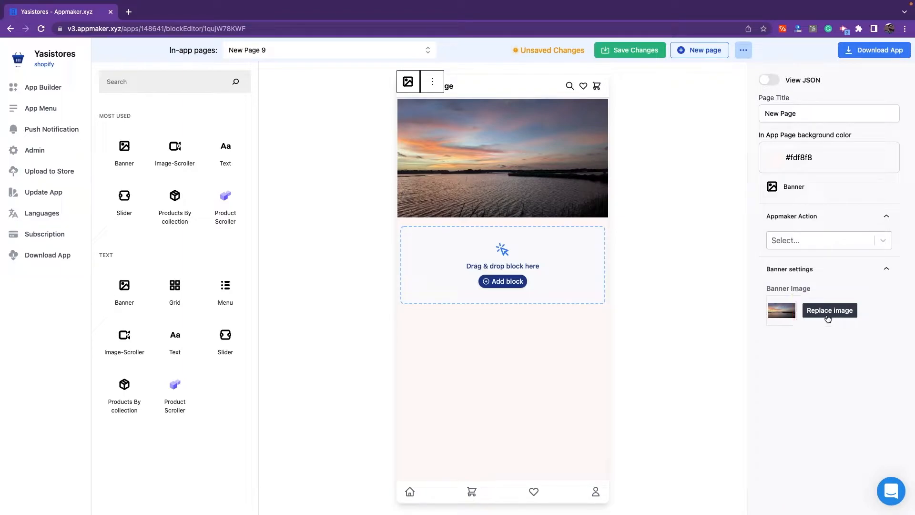
pyautogui.moveTo(808, 319)
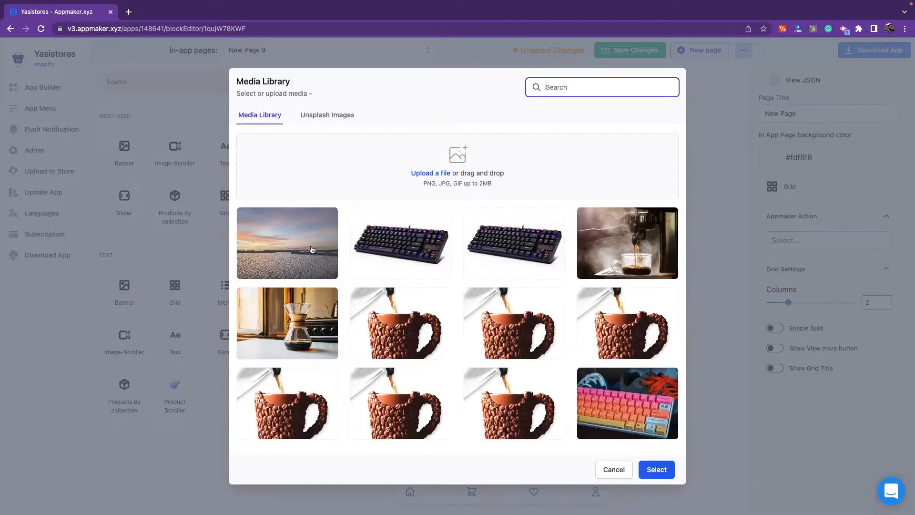
# Step: Fill the grid with the keyboard, two coffee mug and espresso photos
pyautogui.click(400, 243)
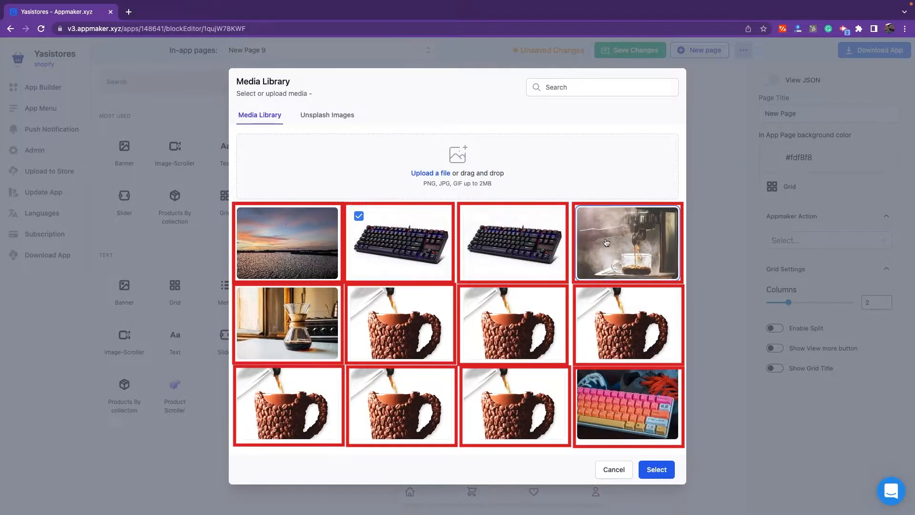
pyautogui.click(513, 323)
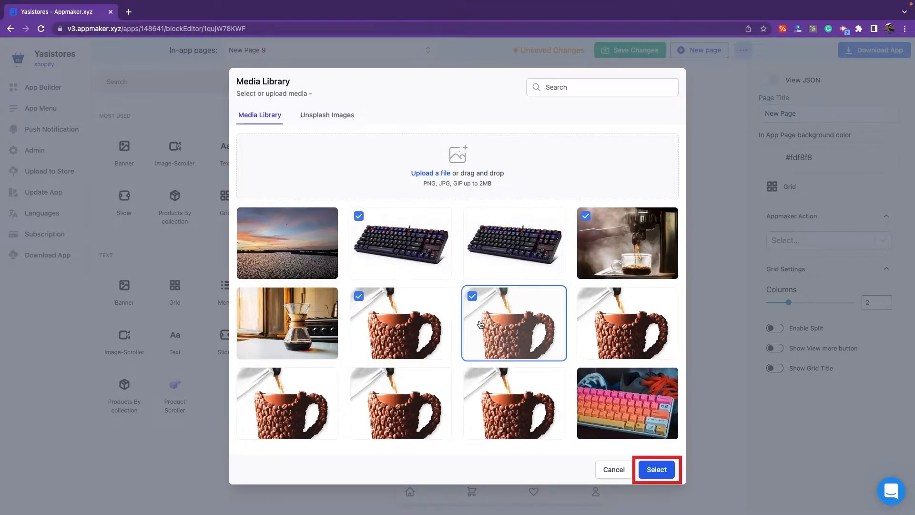
pyautogui.click(656, 469)
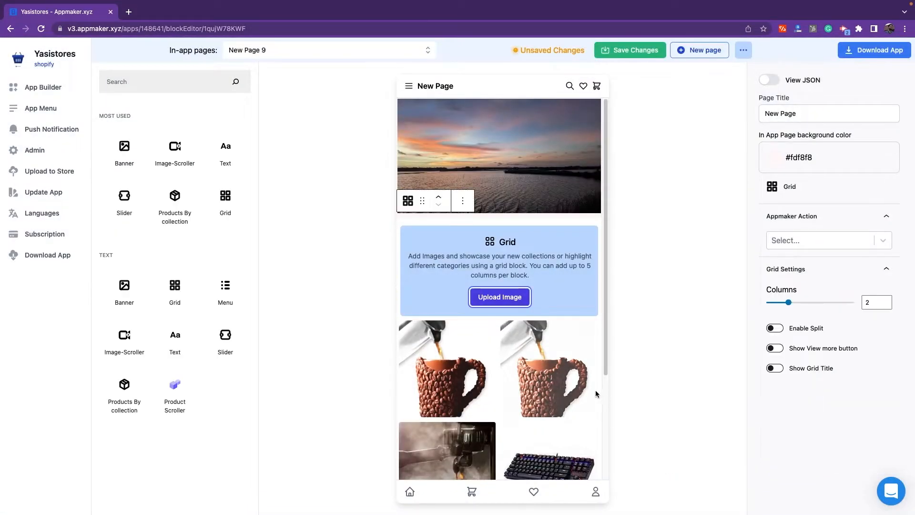
pyautogui.scroll(-3)
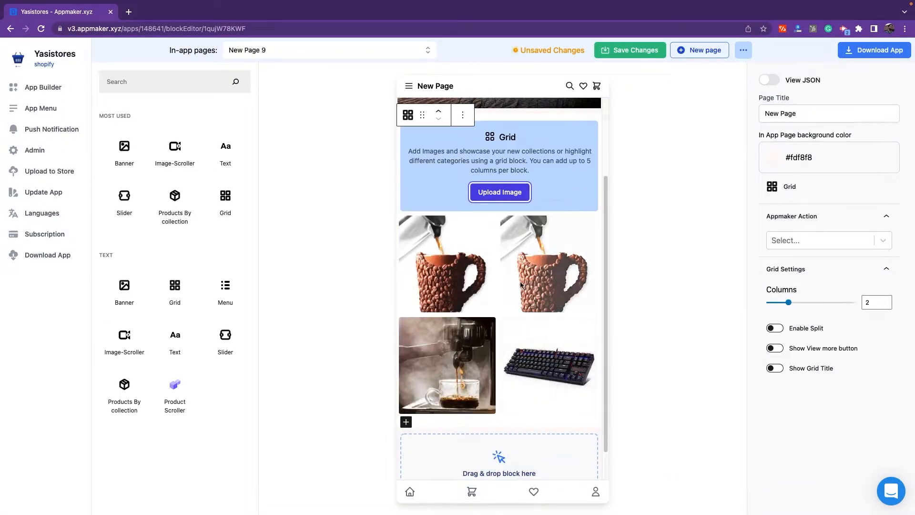
# Step: Show the grid title, leave View more off, and save the page
pyautogui.click(824, 239)
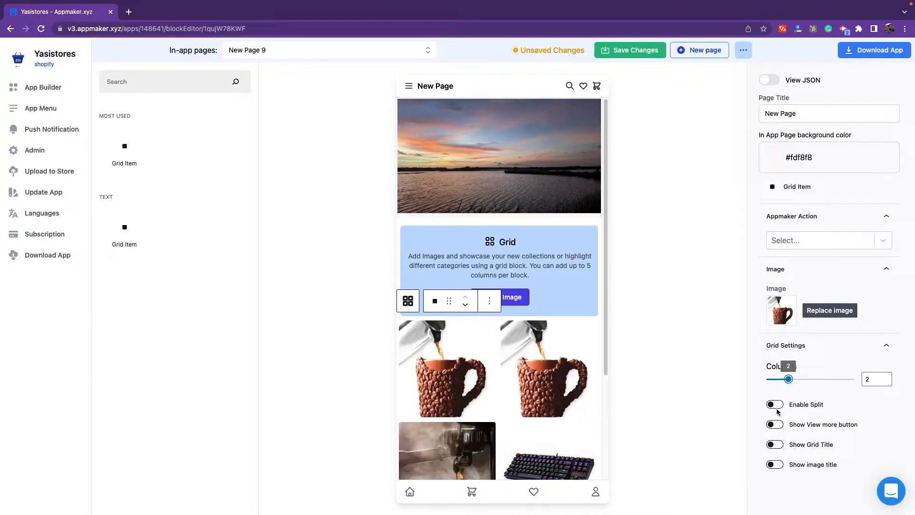
pyautogui.click(774, 425)
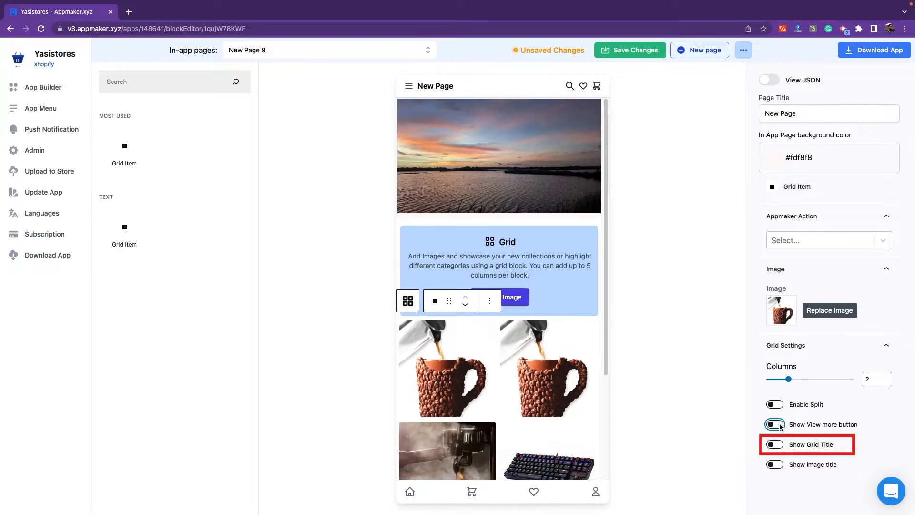
pyautogui.click(774, 444)
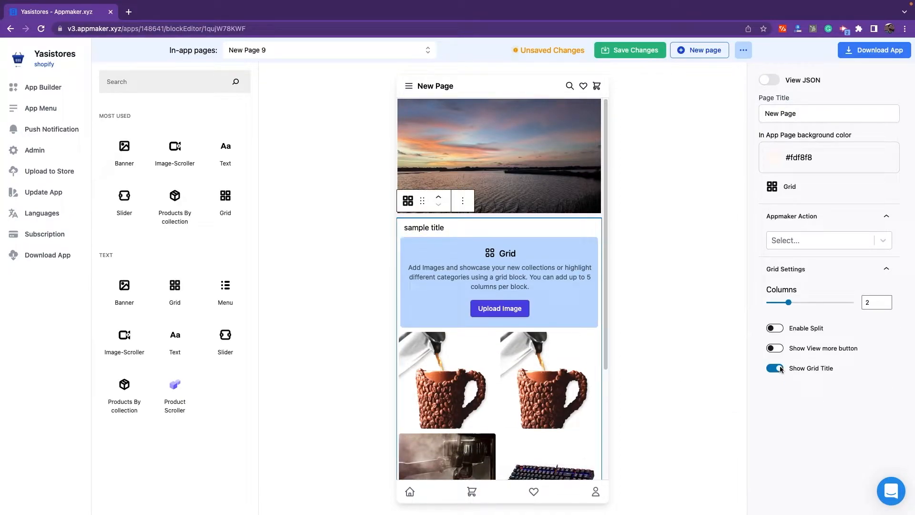
pyautogui.click(775, 348)
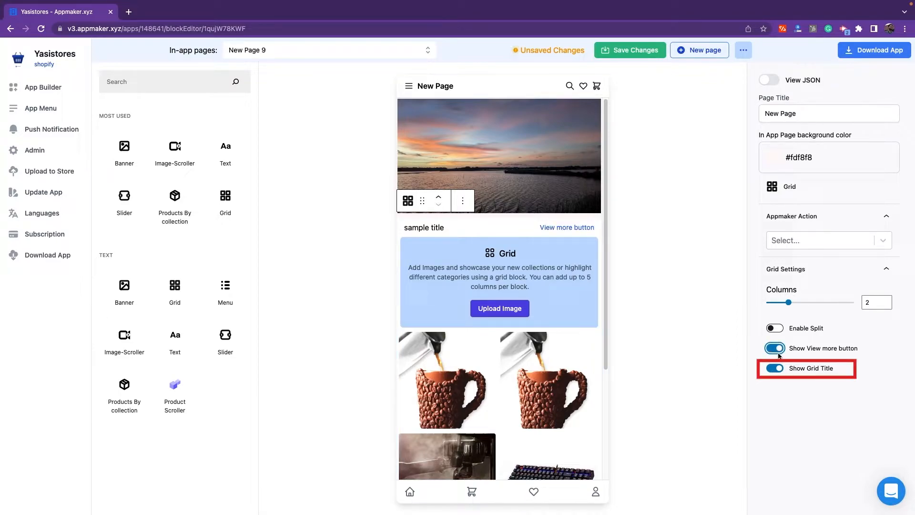
pyautogui.click(775, 347)
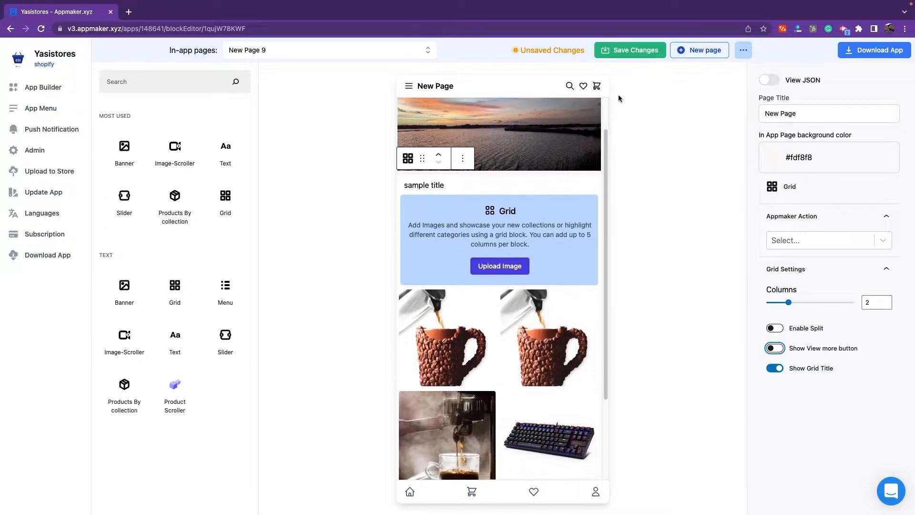
pyautogui.scroll(-3)
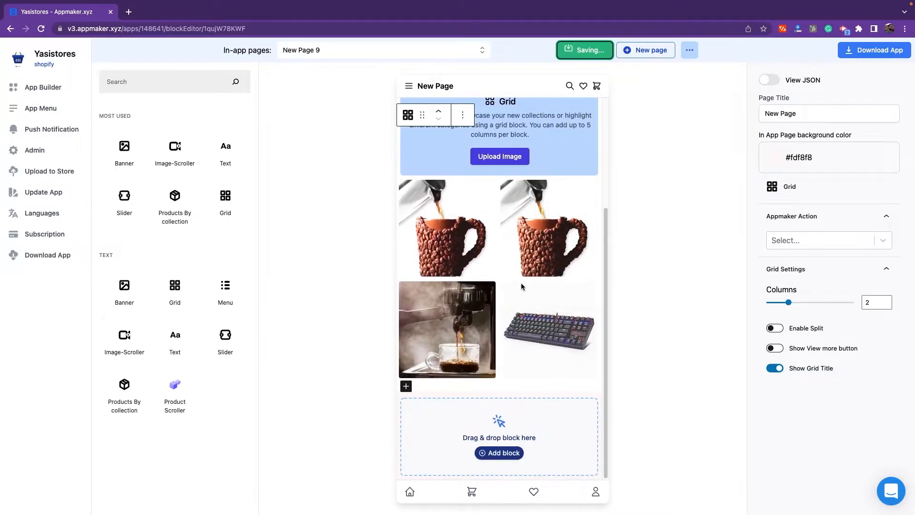
# Step: Add a menu block with items Test1 and Test2 below the grid
pyautogui.click(225, 290)
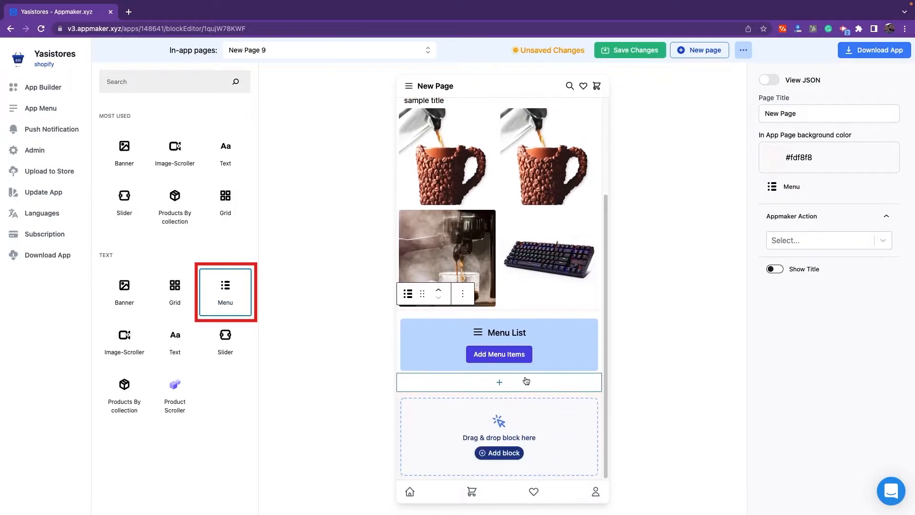
pyautogui.click(498, 353)
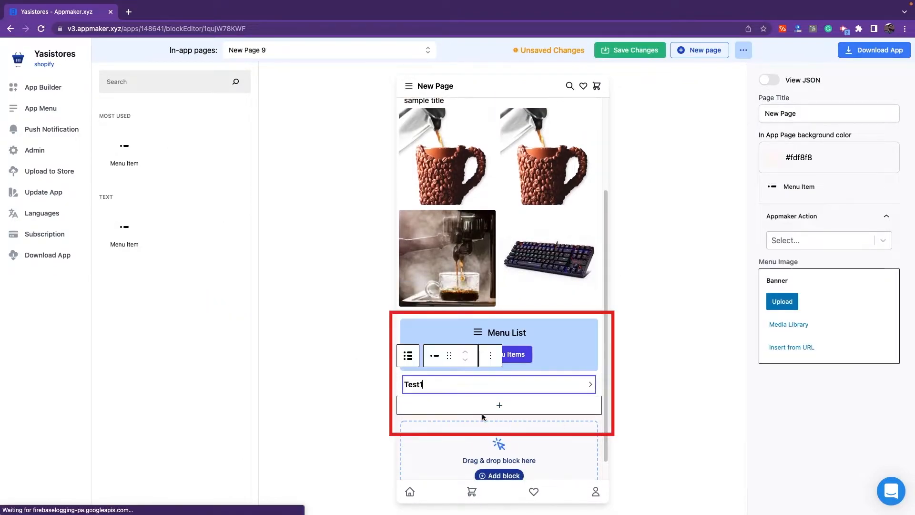
pyautogui.click(498, 405)
pyautogui.write('Test2')
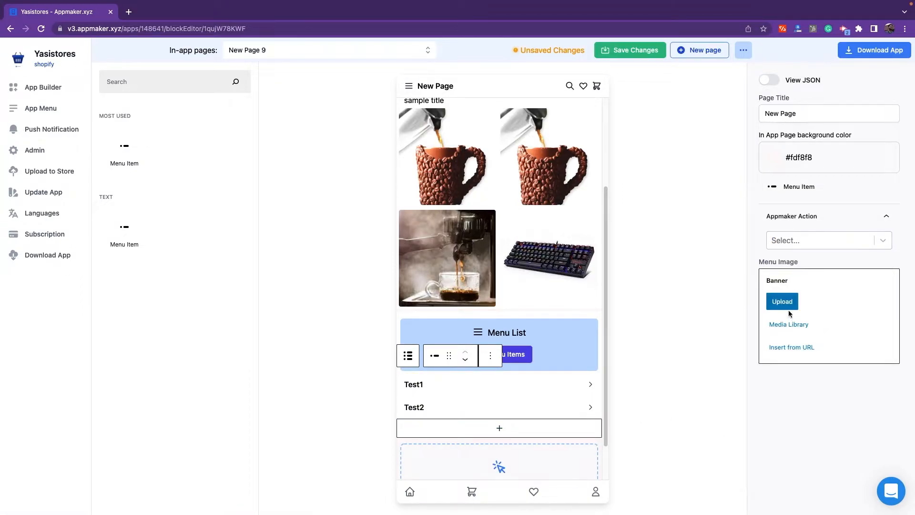
pyautogui.click(447, 156)
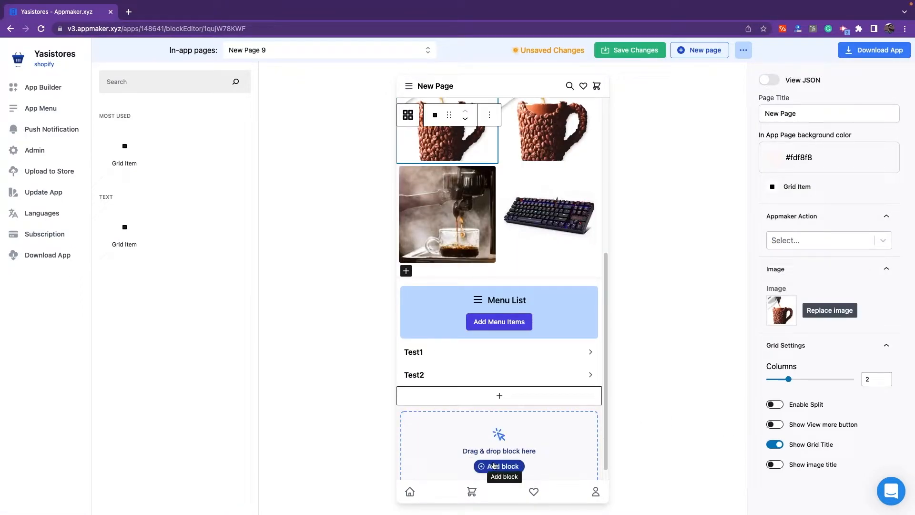
pyautogui.click(499, 465)
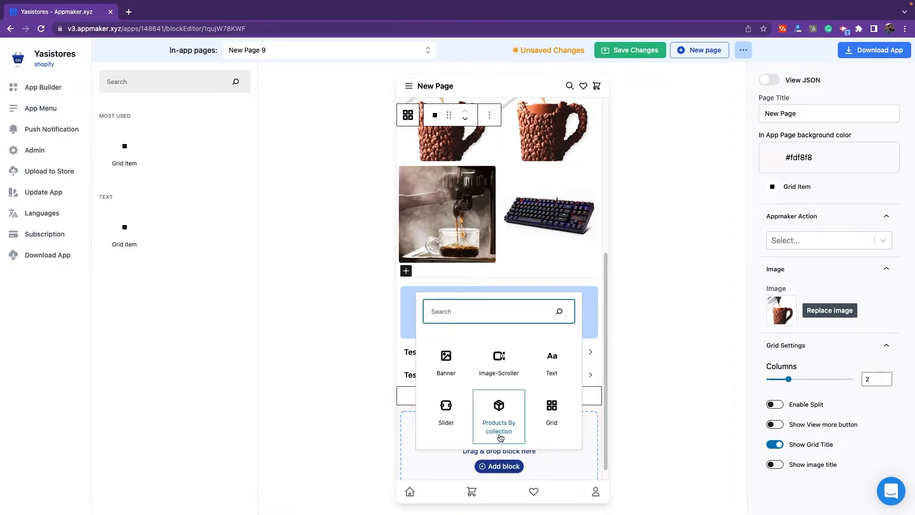
# Step: Add a text block reading 'Test' below the menu, leaving its action unset
pyautogui.click(551, 362)
pyautogui.write('Test')
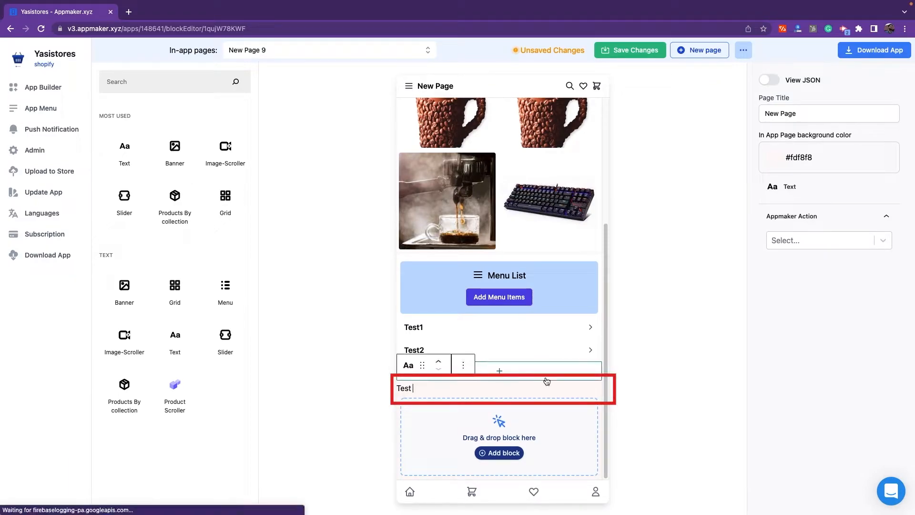
pyautogui.click(824, 239)
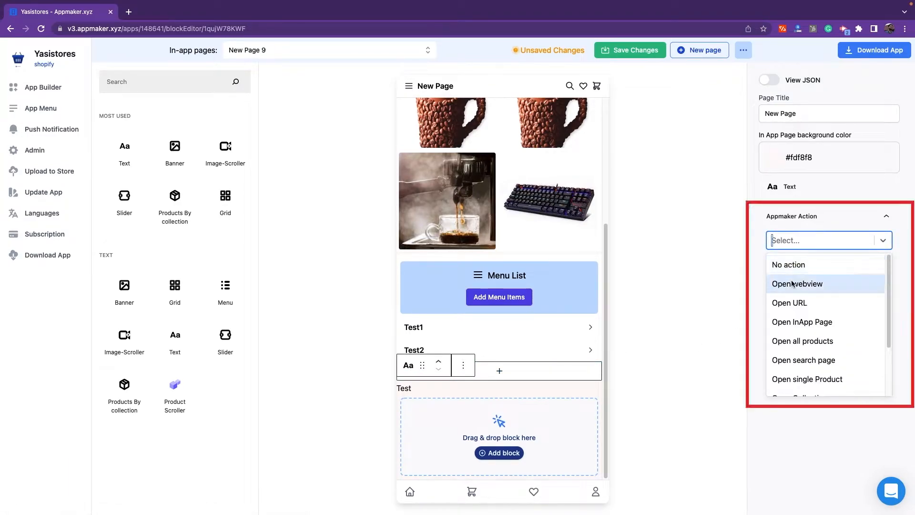
pyautogui.click(722, 341)
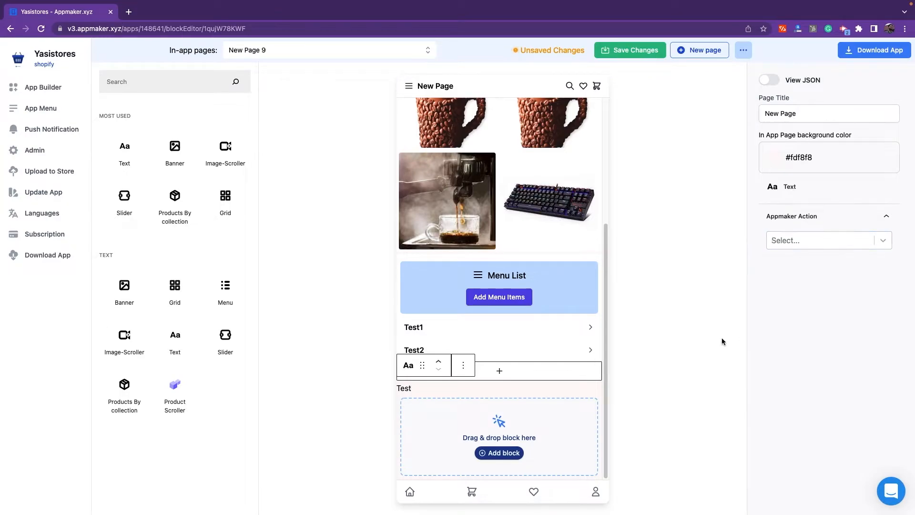
pyautogui.moveTo(125, 341)
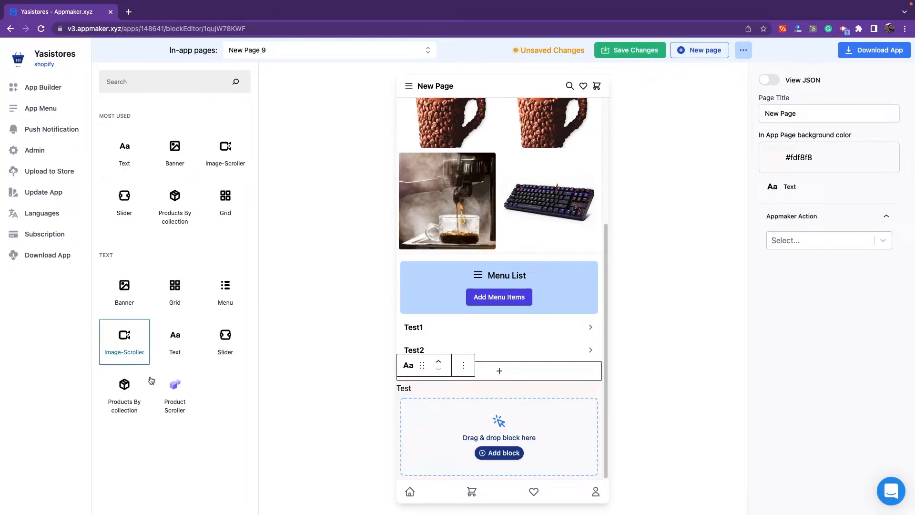
# Step: Add an image scroller block with the keyboard and coffee machine photos
pyautogui.click(124, 341)
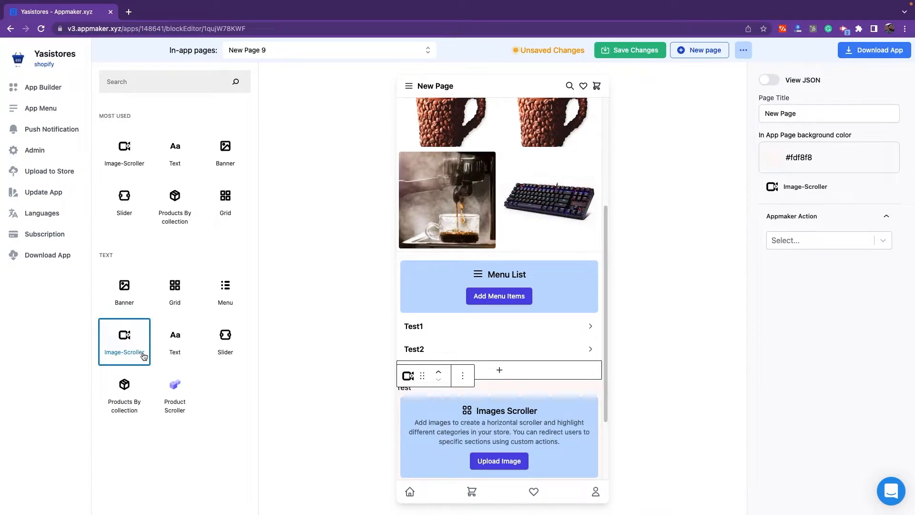
pyautogui.scroll(-3)
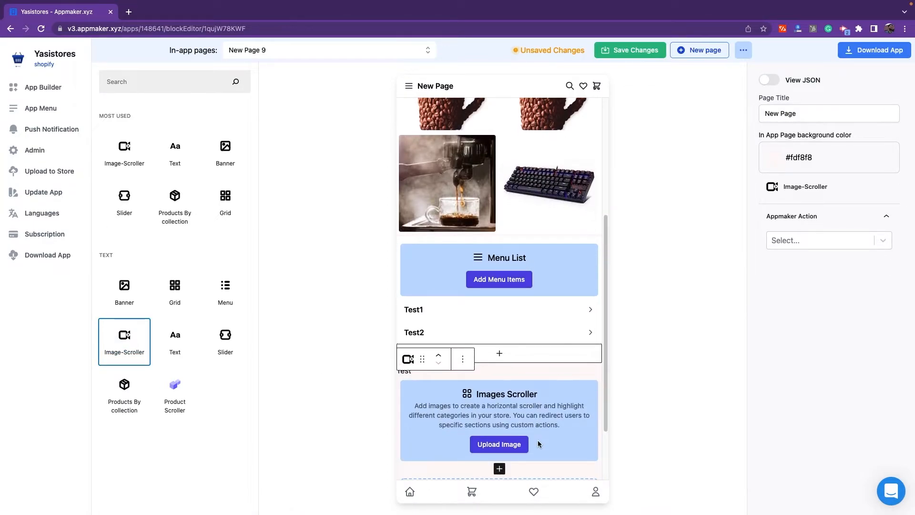
pyautogui.scroll(-3)
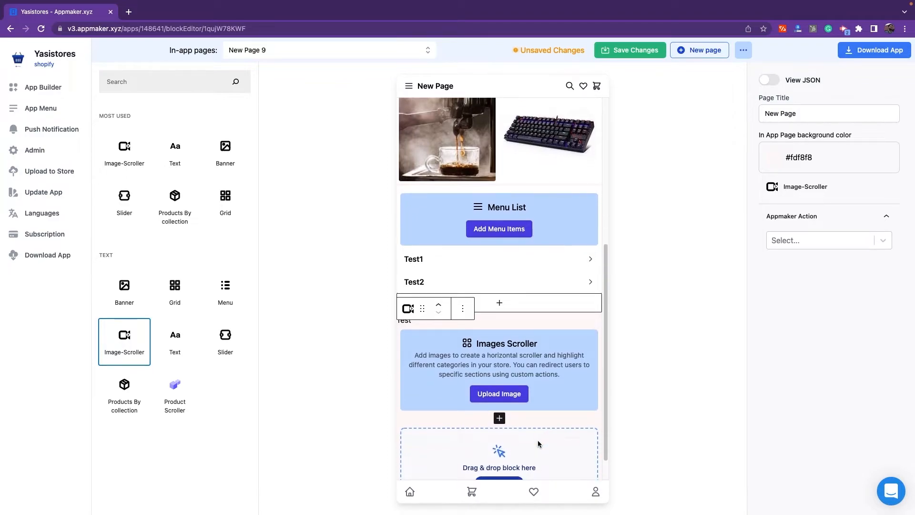
pyautogui.click(499, 394)
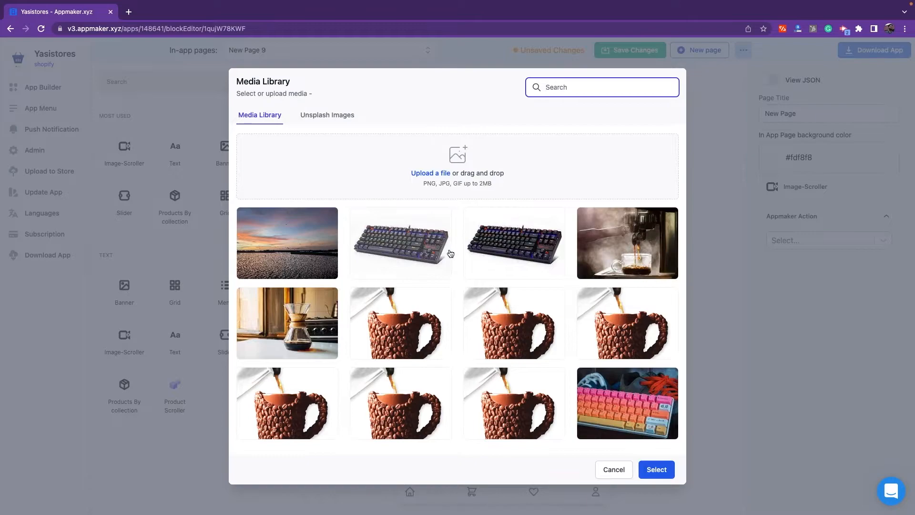
pyautogui.click(627, 242)
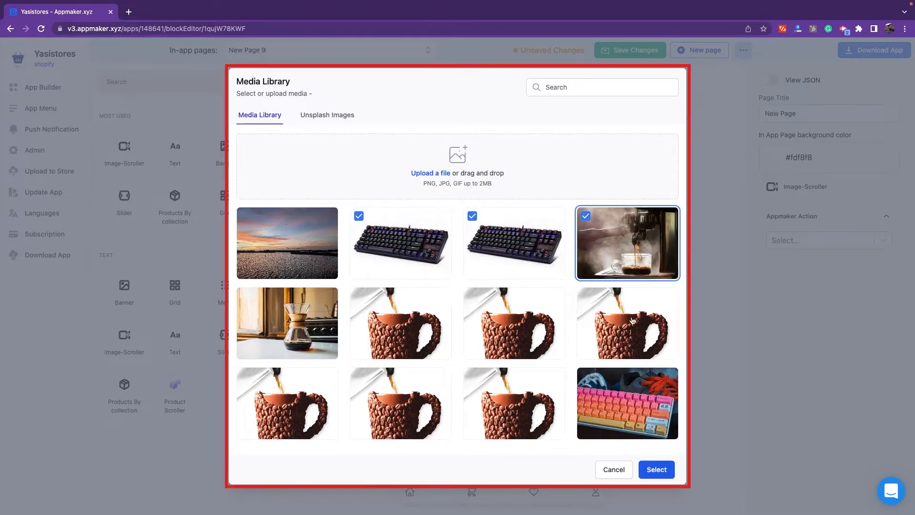
pyautogui.click(656, 469)
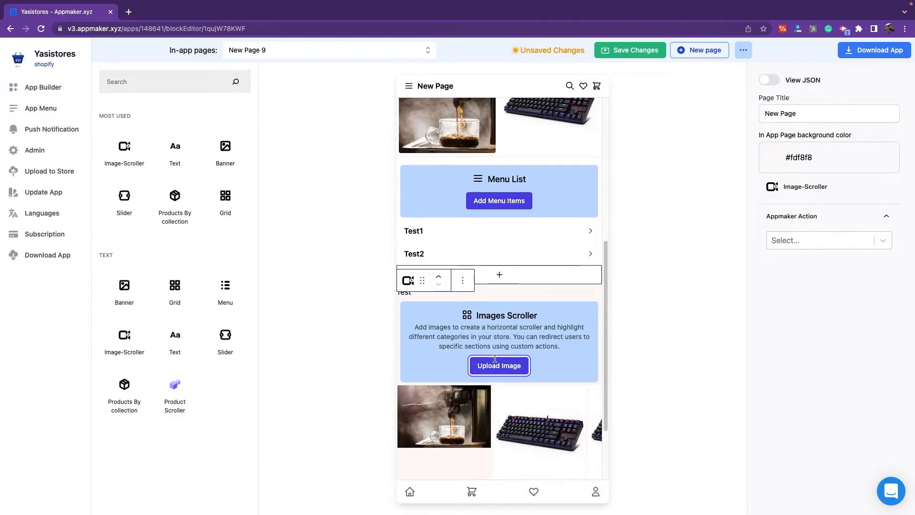
# Step: Show the scroller's title and View more button, leaving custom width off
pyautogui.scroll(-3)
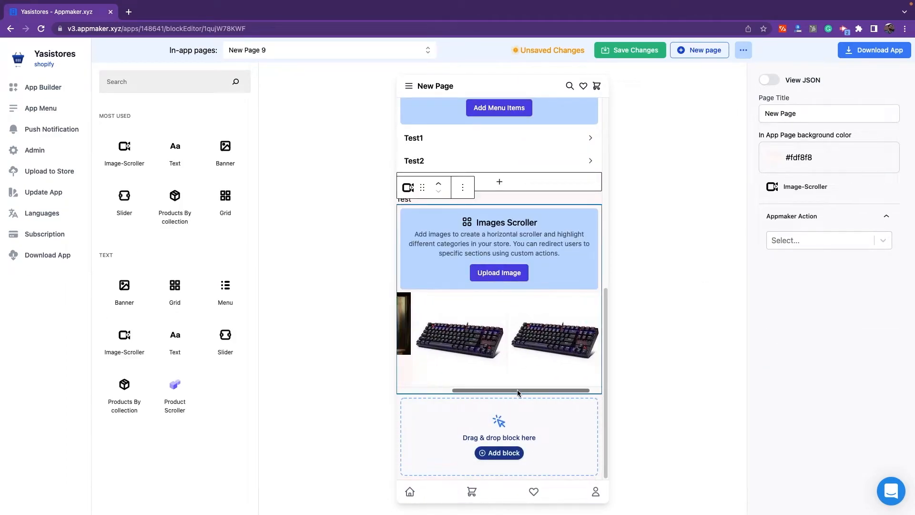
pyautogui.click(824, 240)
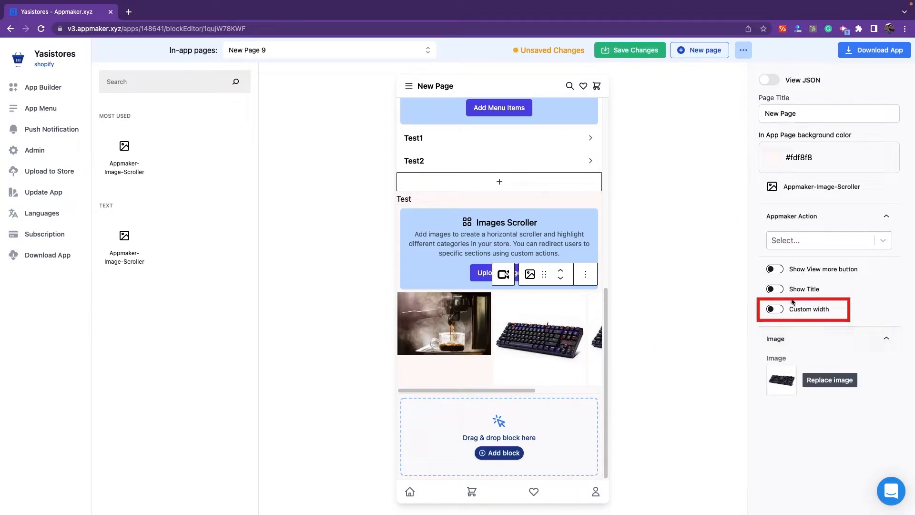
pyautogui.click(774, 309)
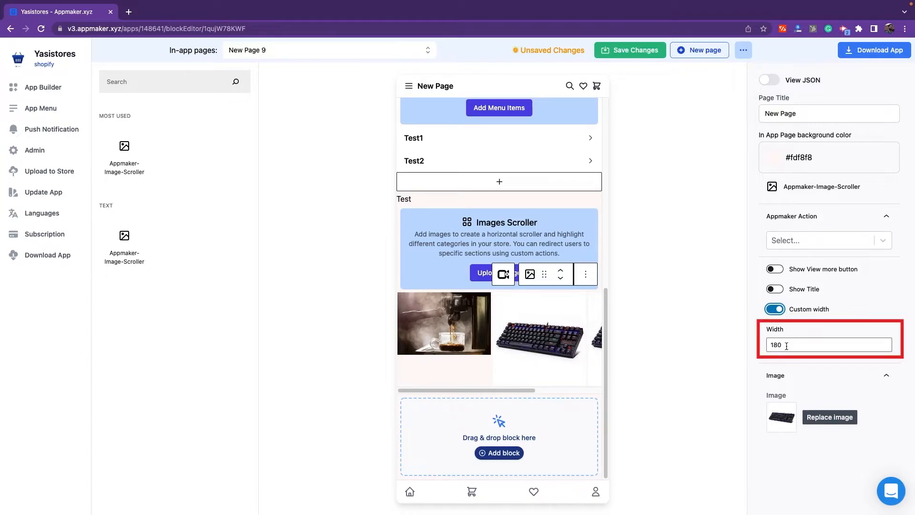
pyautogui.click(775, 309)
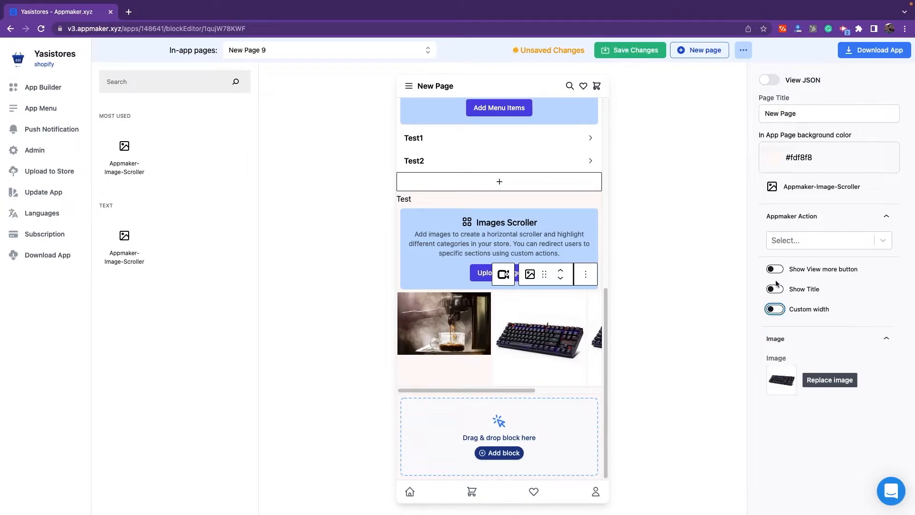
pyautogui.click(774, 289)
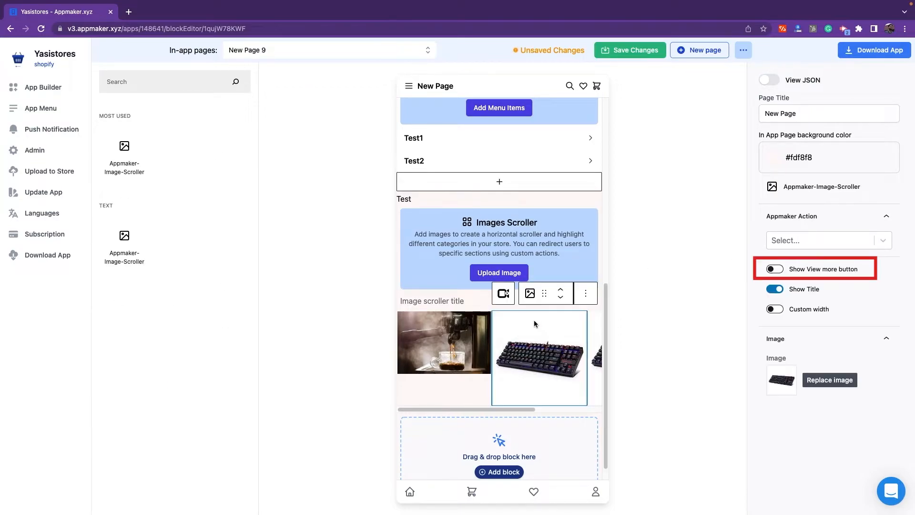
pyautogui.click(774, 269)
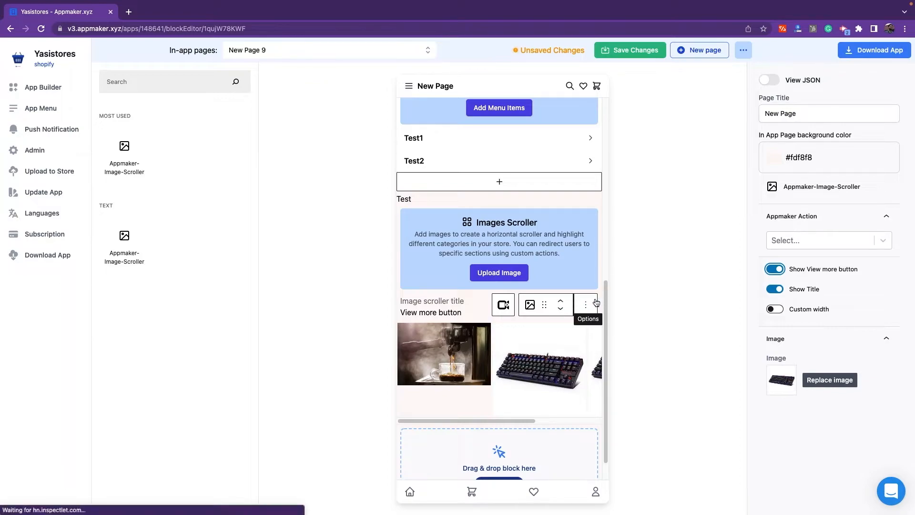
pyautogui.scroll(-3)
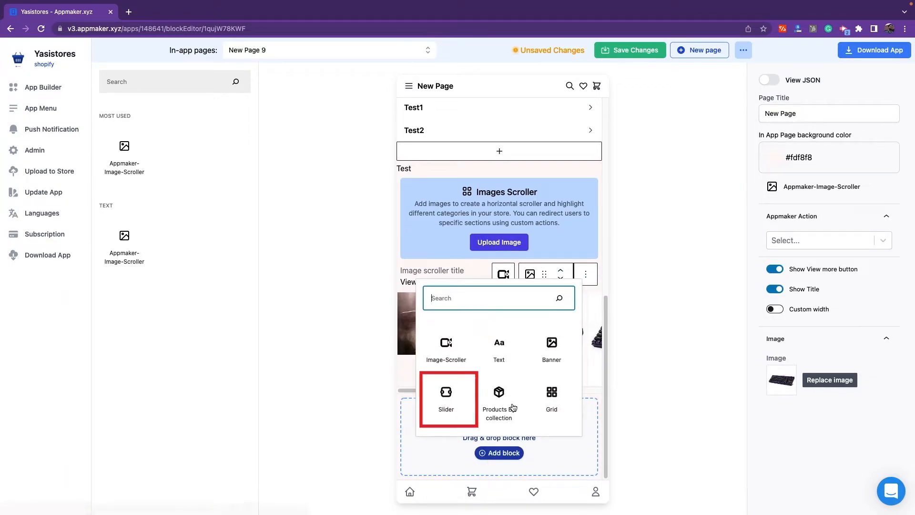
# Step: Add a slider with the coffee mug and pink keyboard photos, then a products-by-collection block
pyautogui.click(447, 399)
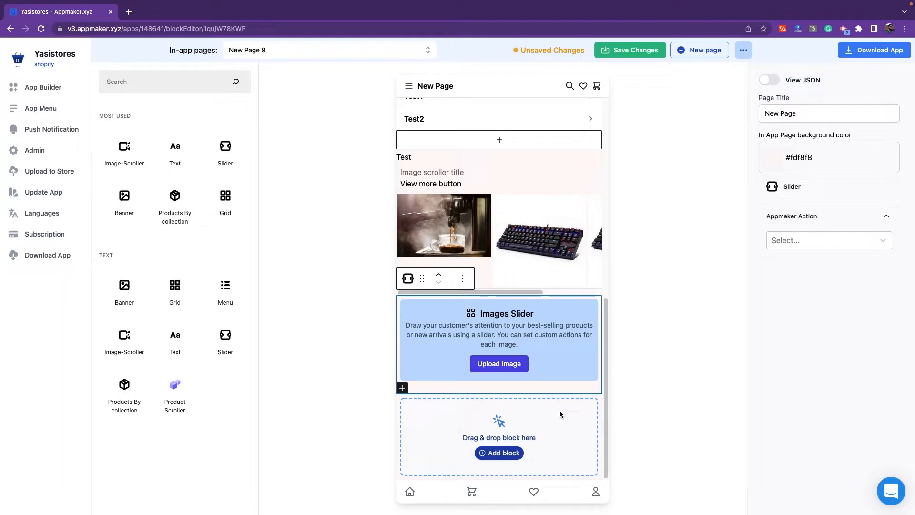
pyautogui.click(499, 363)
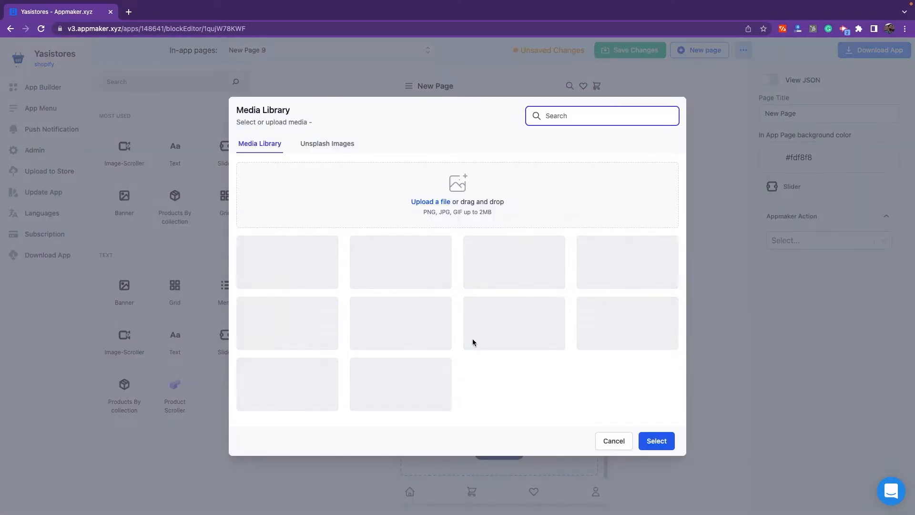
pyautogui.click(627, 403)
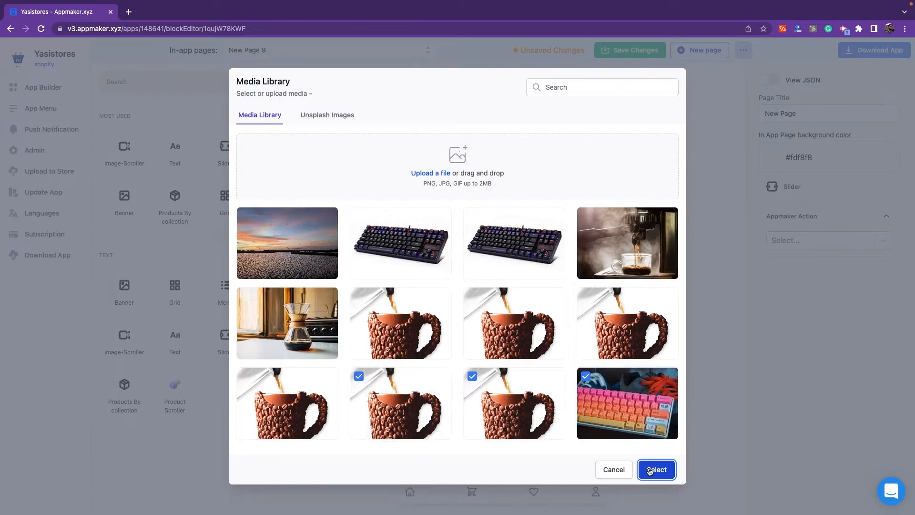
pyautogui.click(656, 469)
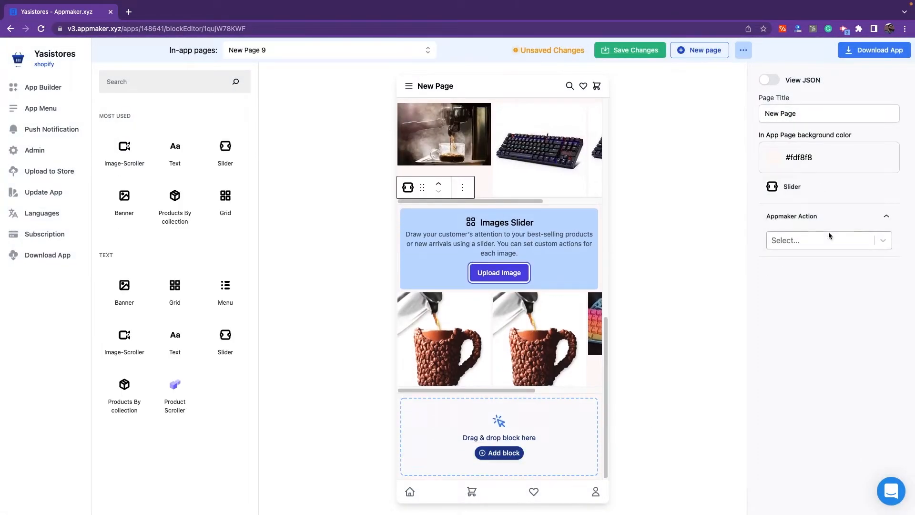
pyautogui.click(595, 335)
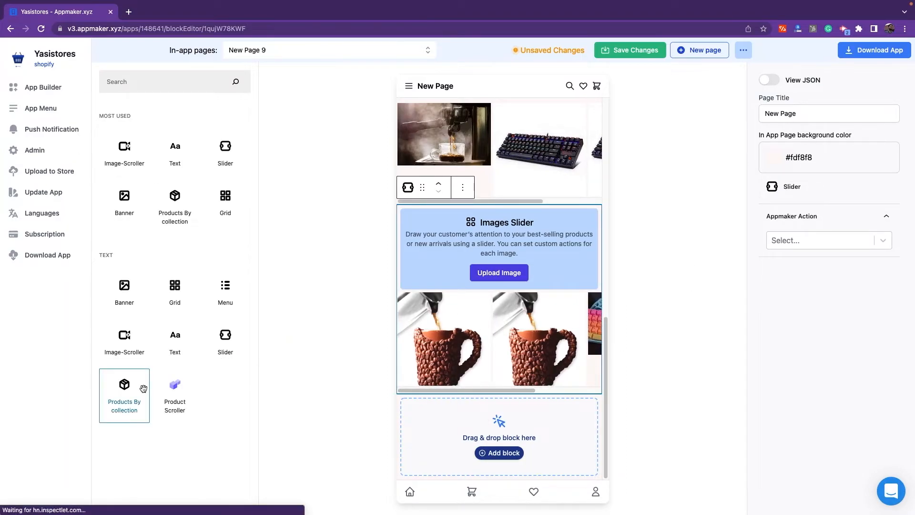
pyautogui.click(124, 395)
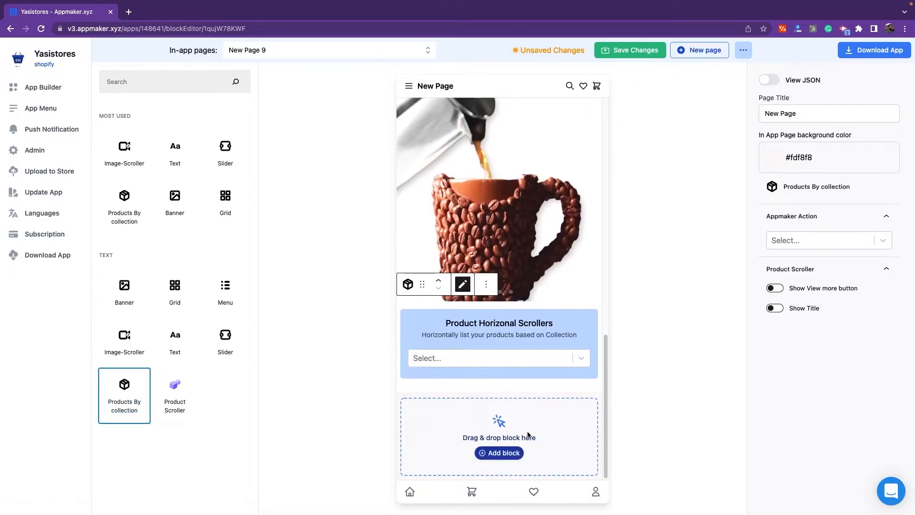
# Step: Set the products block to list products from the Dresses collection
pyautogui.click(495, 358)
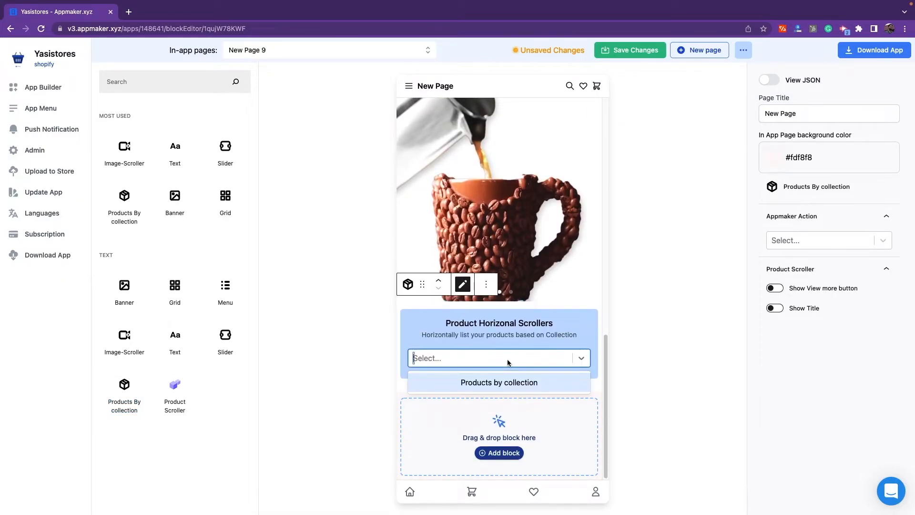
pyautogui.click(499, 383)
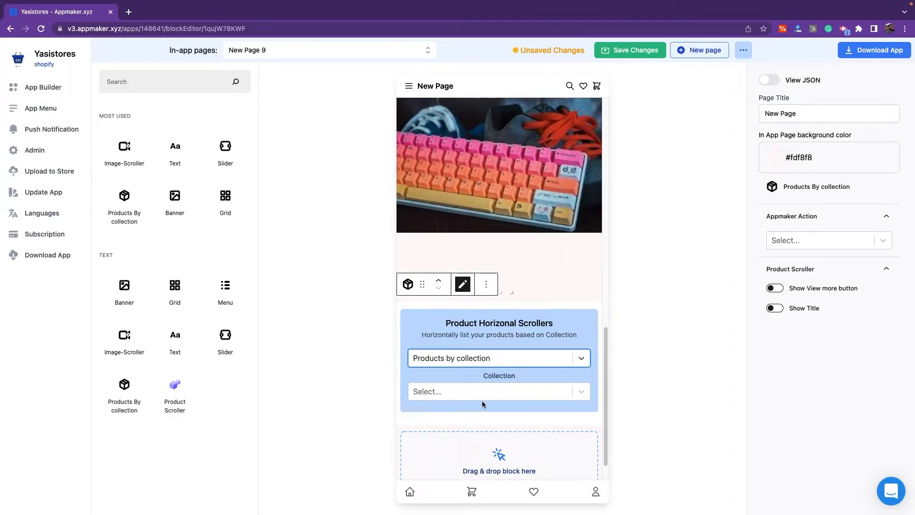
pyautogui.click(498, 391)
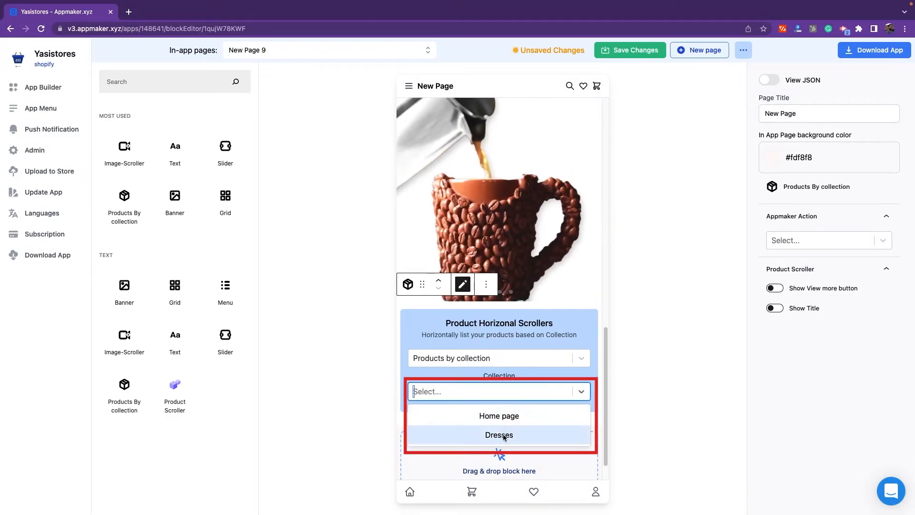
pyautogui.click(498, 434)
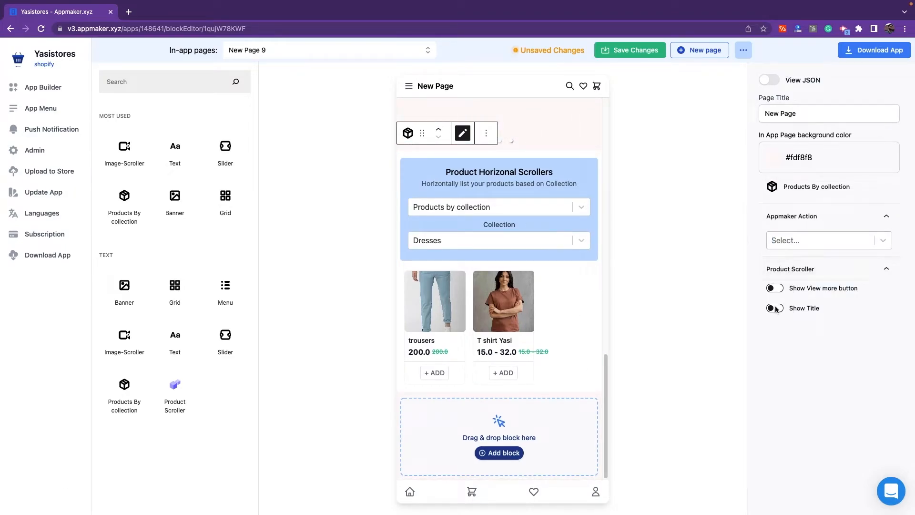
# Step: Leave both the title and View more button switched off on the product row
pyautogui.click(774, 288)
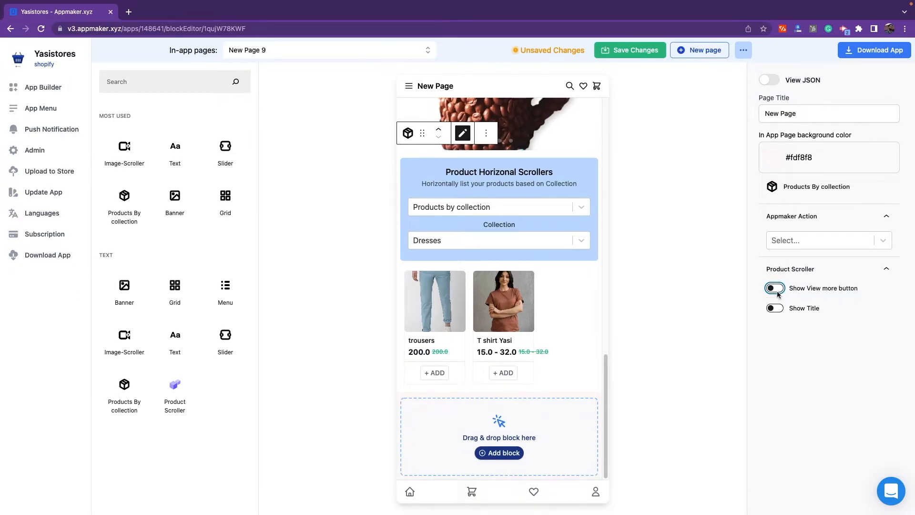
pyautogui.click(774, 288)
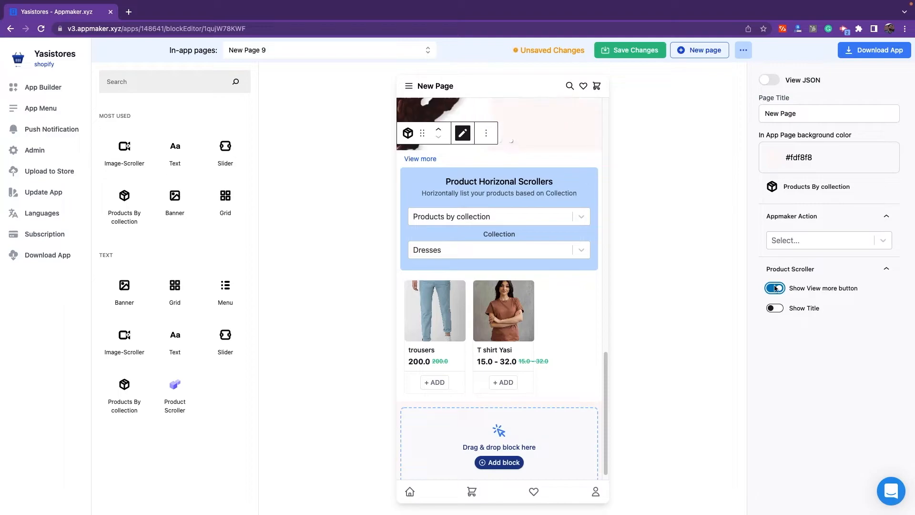
pyautogui.click(775, 307)
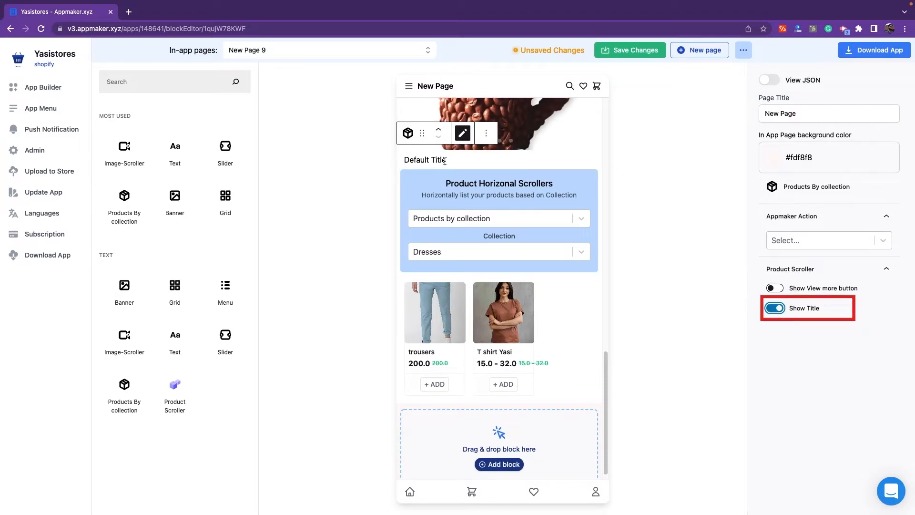
pyautogui.click(774, 308)
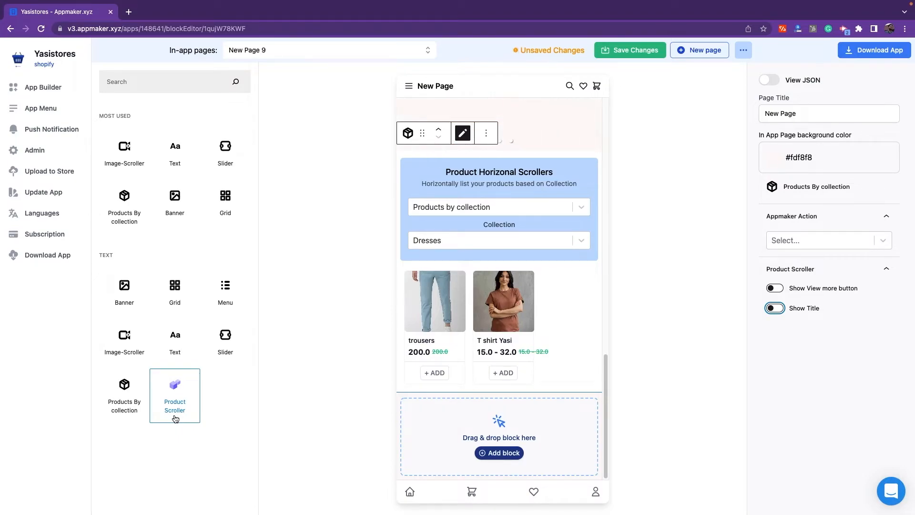
# Step: Add a three-slot product scroller with T shirt Yasi in the first slot
pyautogui.click(175, 395)
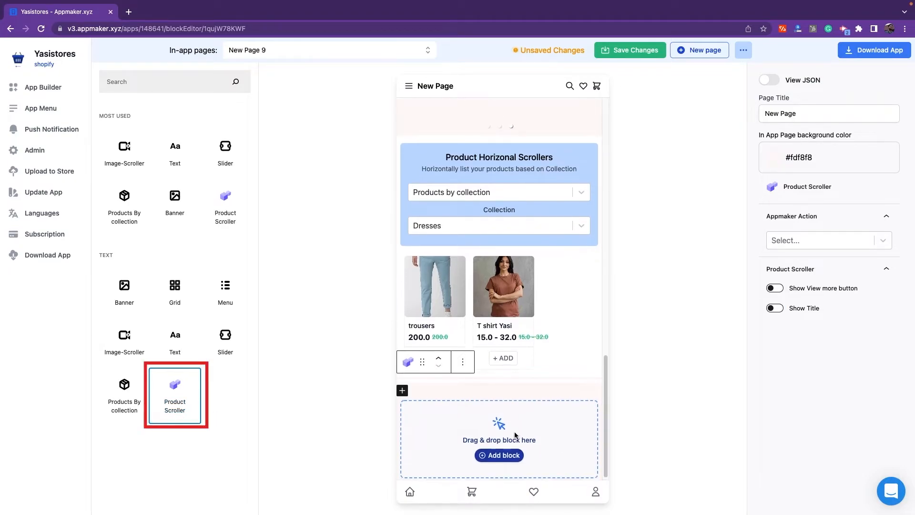
pyautogui.moveTo(401, 390)
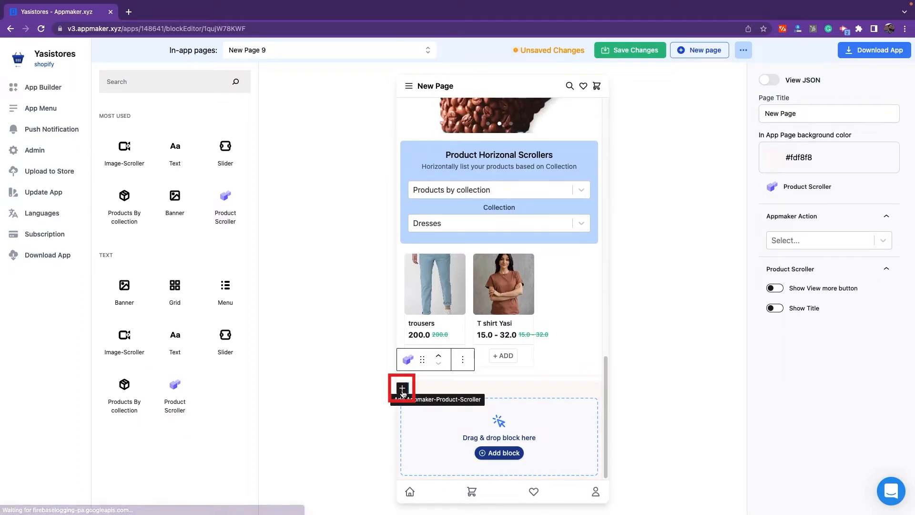
pyautogui.click(402, 388)
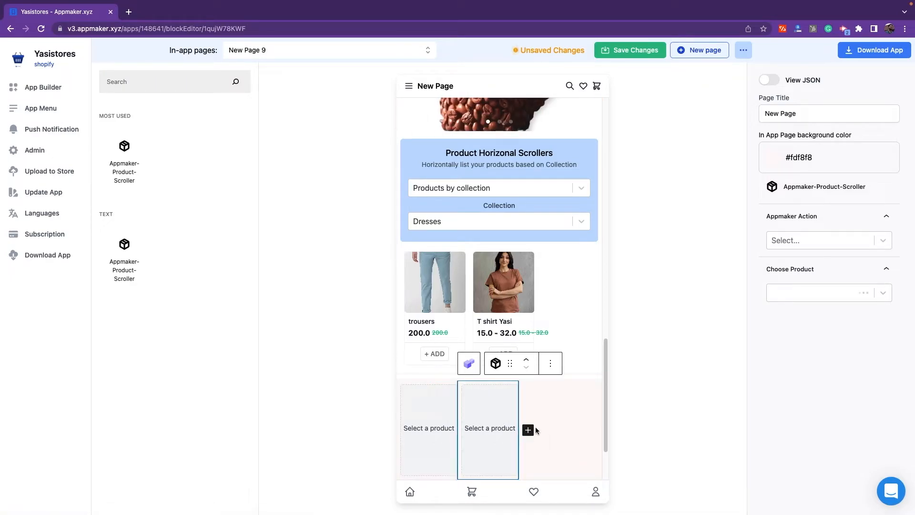
pyautogui.click(528, 430)
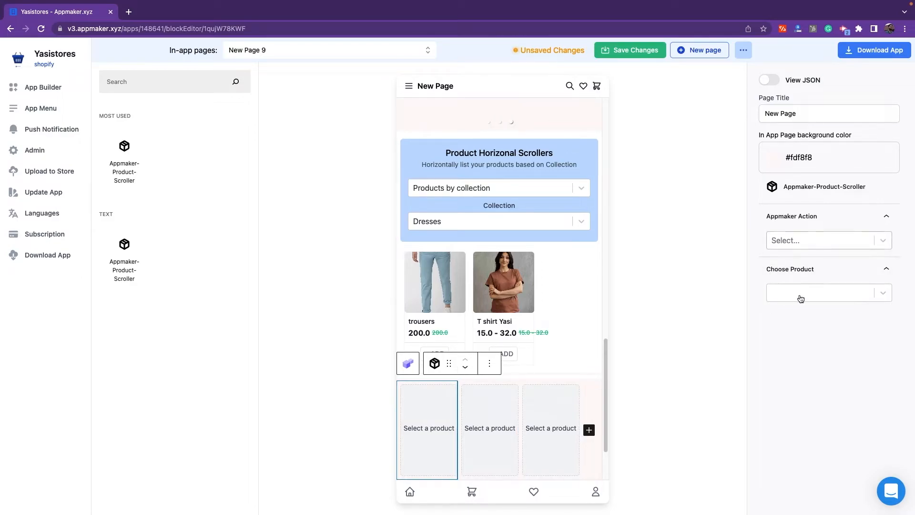
pyautogui.moveTo(801, 295)
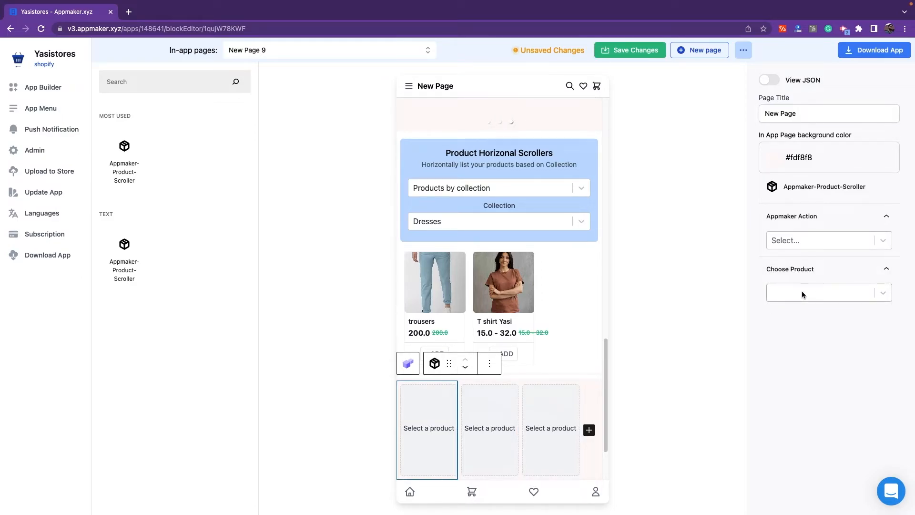
pyautogui.click(823, 292)
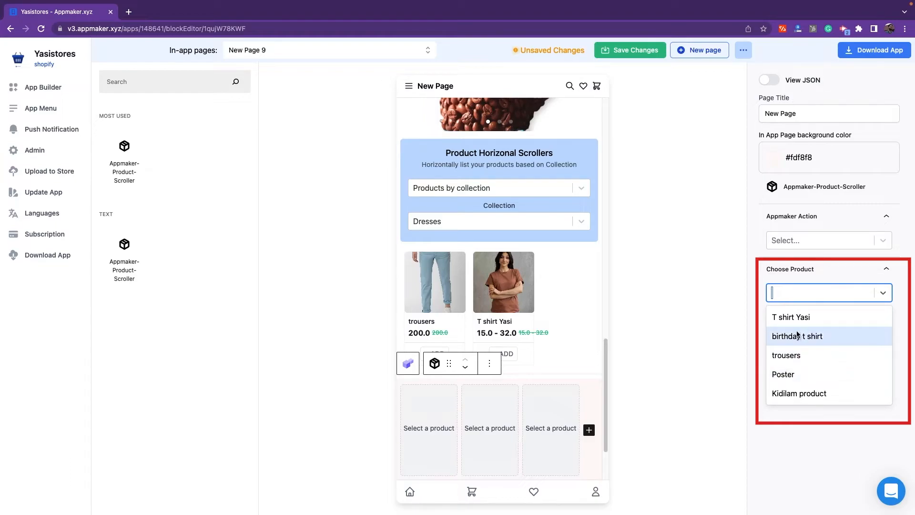
pyautogui.click(791, 316)
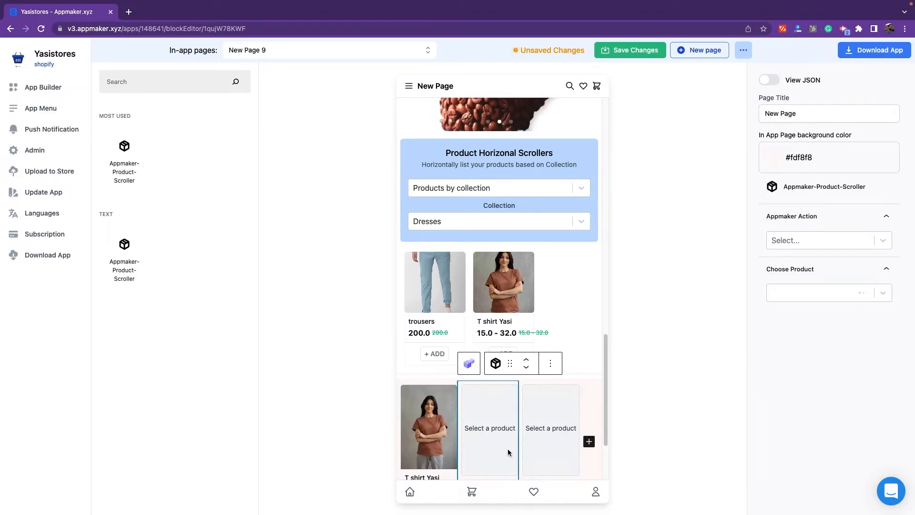
pyautogui.click(826, 292)
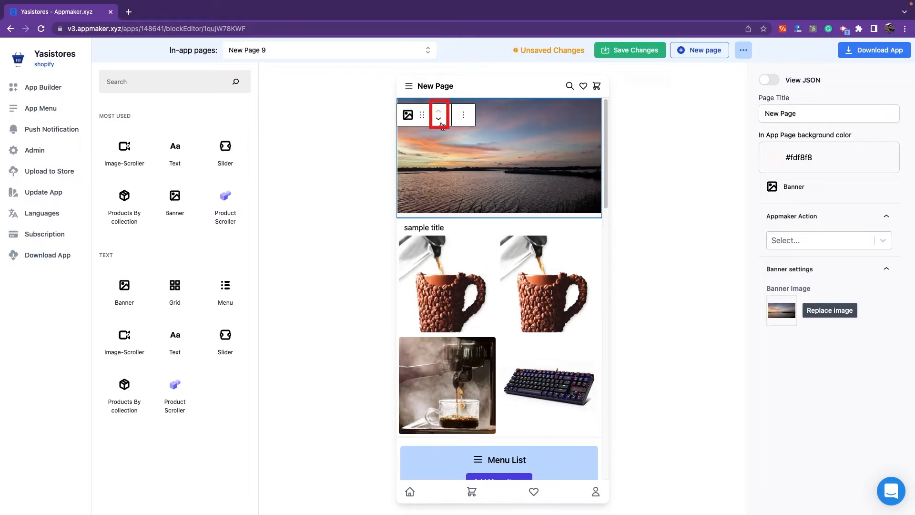
# Step: Move the sunset banner one block down, check its options menu, then save the page
pyautogui.click(438, 121)
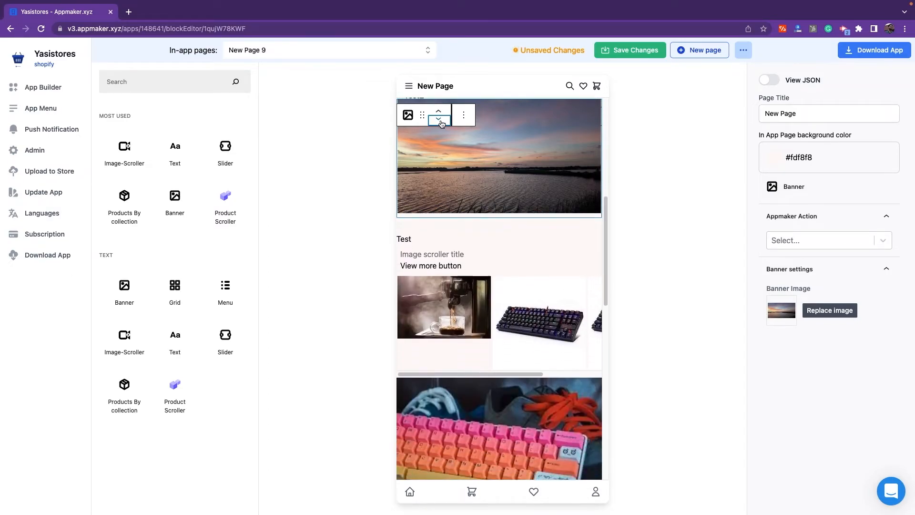
pyautogui.scroll(-3)
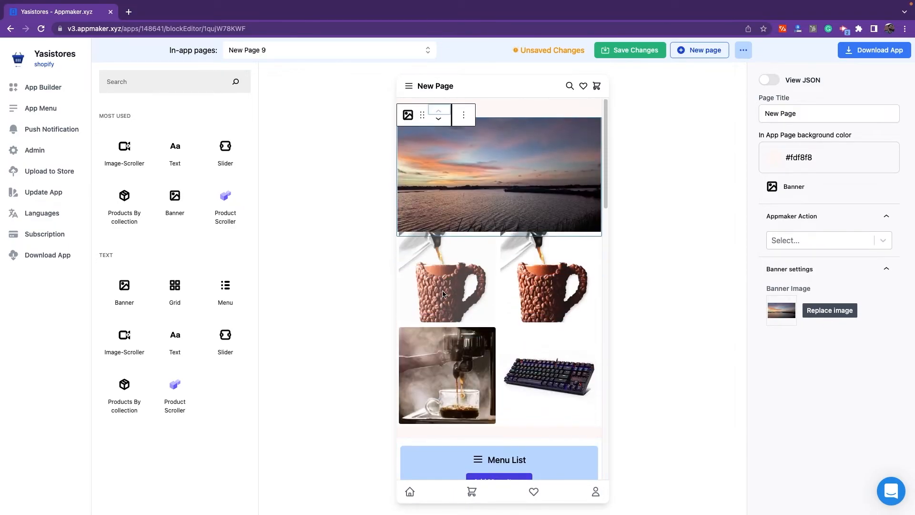
pyautogui.click(464, 114)
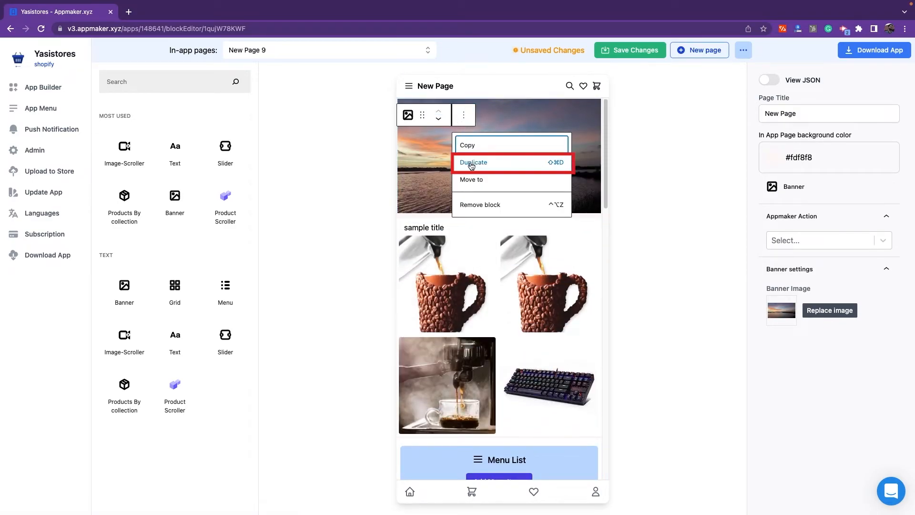
pyautogui.moveTo(514, 204)
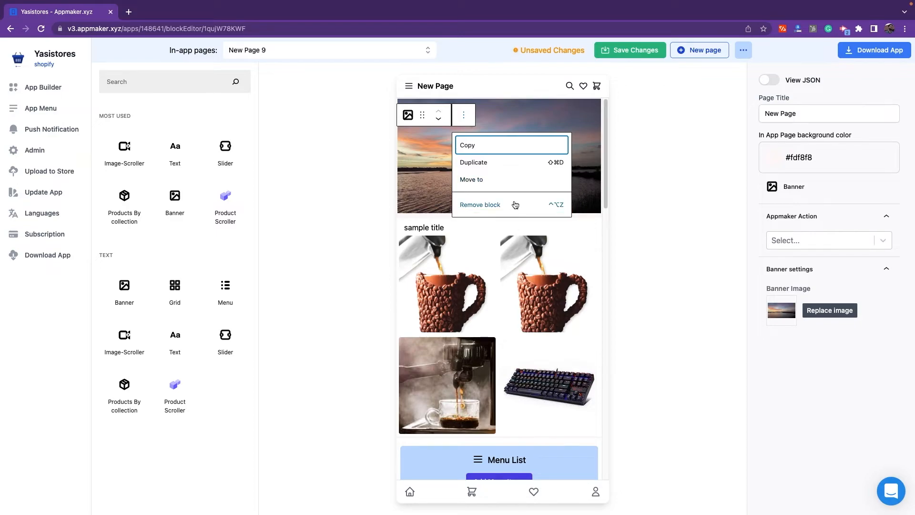
pyautogui.moveTo(456, 121)
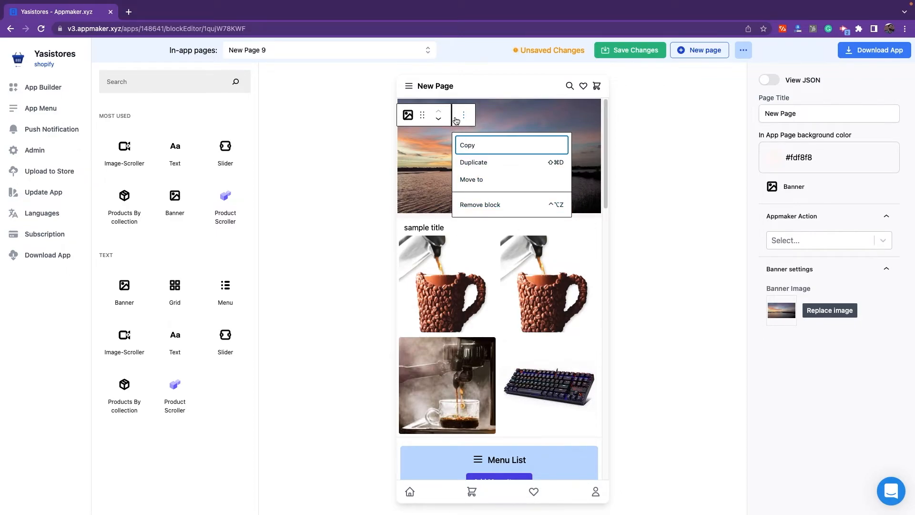
pyautogui.moveTo(463, 115)
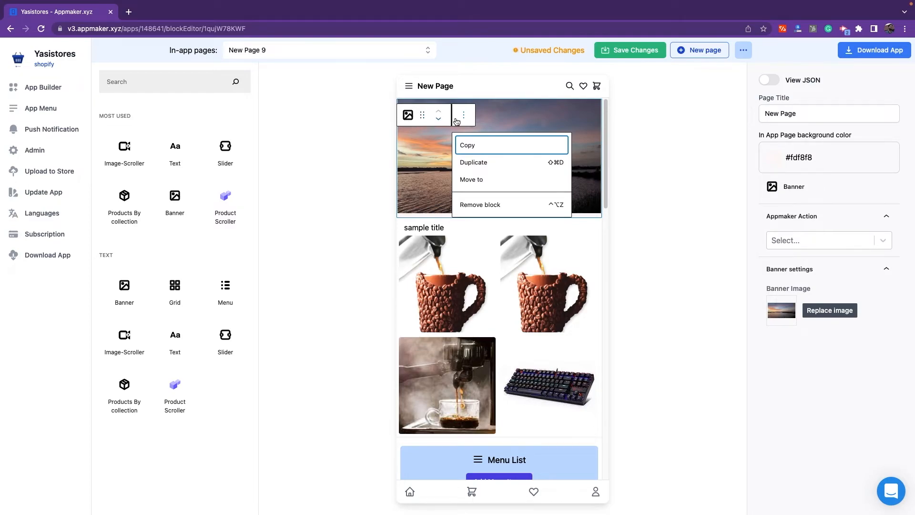
pyautogui.click(537, 226)
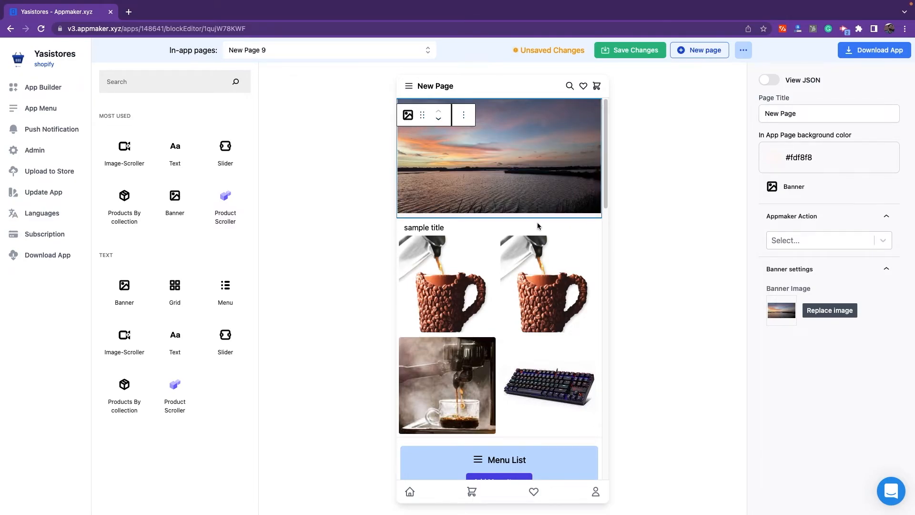
pyautogui.scroll(-3)
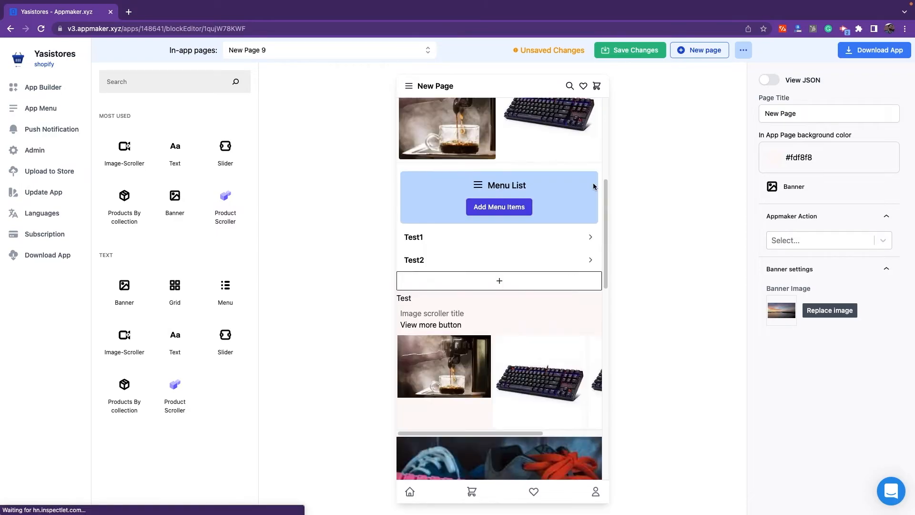
pyautogui.click(629, 50)
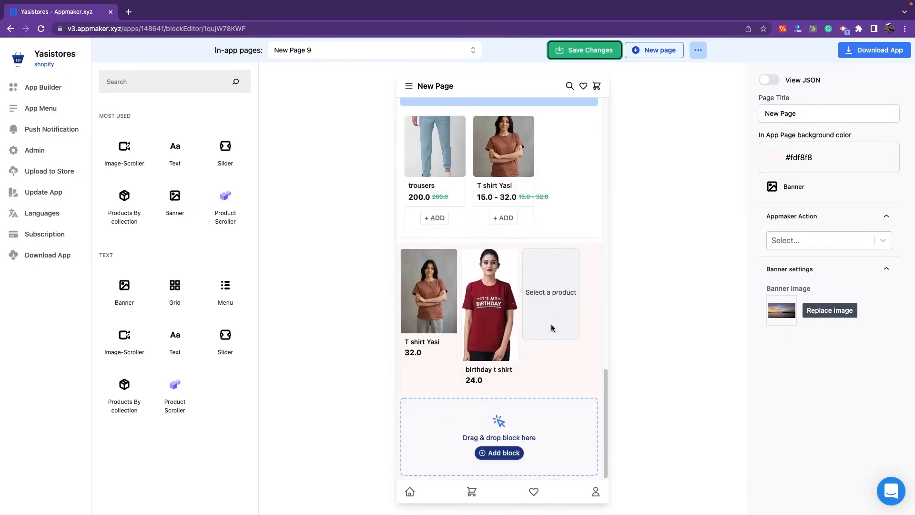
# Step: Show New Page 9's options: Set as home page, Duplicate and Delete Page
pyautogui.click(698, 50)
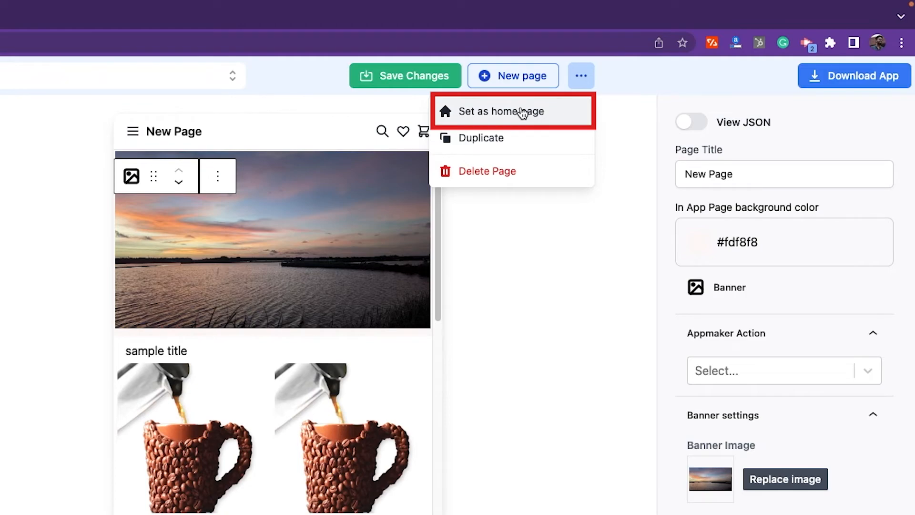
pyautogui.moveTo(520, 140)
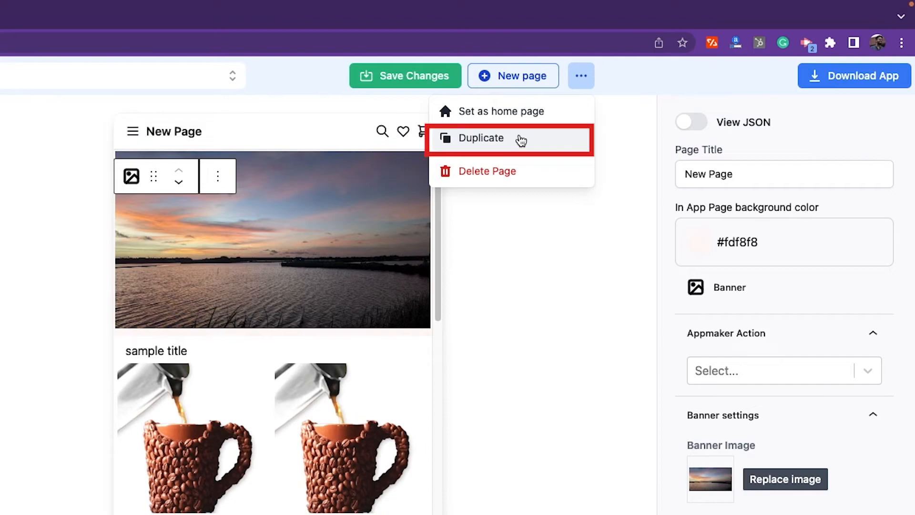
pyautogui.moveTo(471, 162)
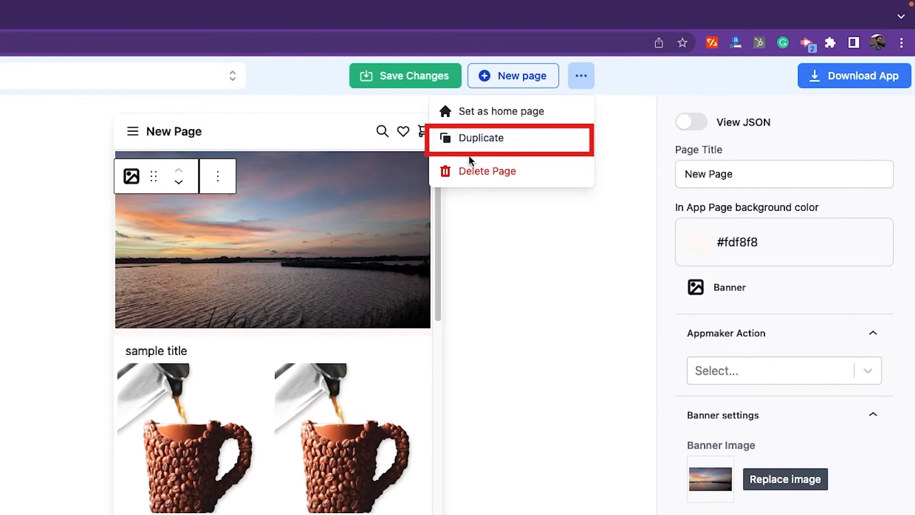
pyautogui.moveTo(471, 177)
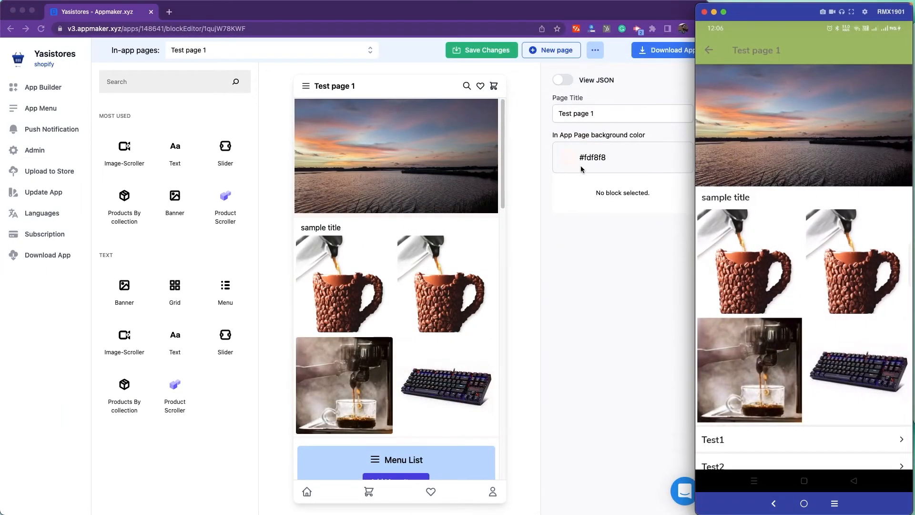
pyautogui.moveTo(533, 242)
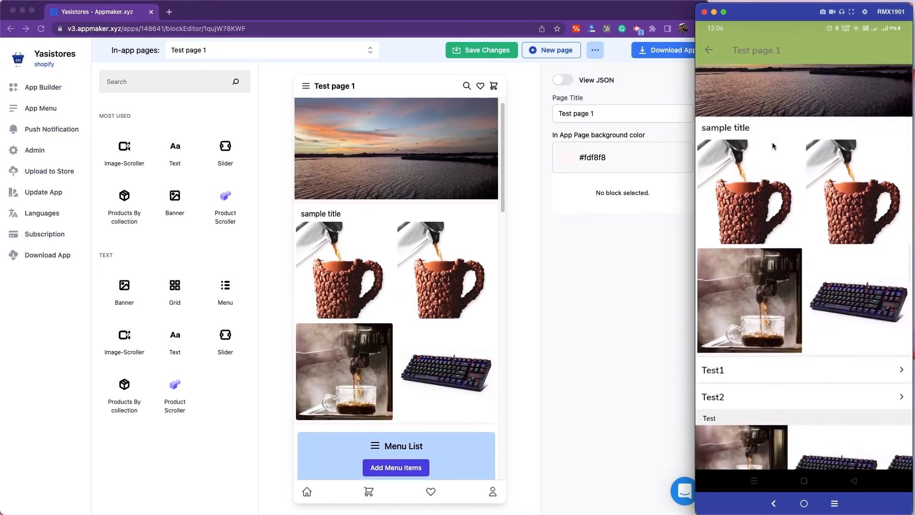
# Step: Scroll through Test page 1 in the phone app, from banner down to the product blocks
pyautogui.scroll(-3)
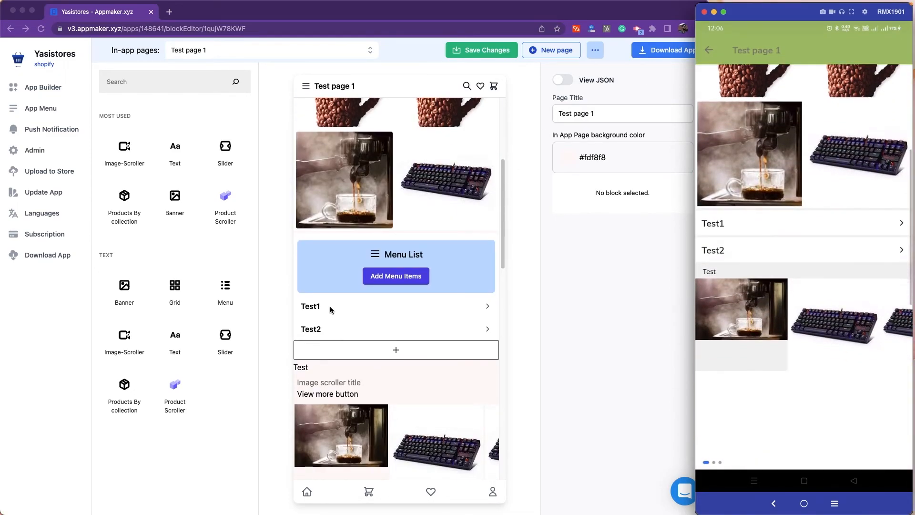
pyautogui.scroll(-3)
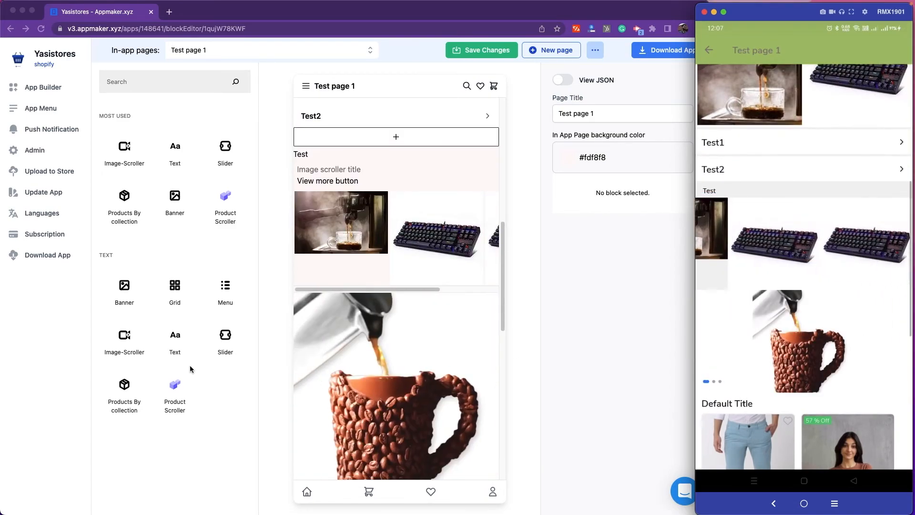
pyautogui.scroll(-3)
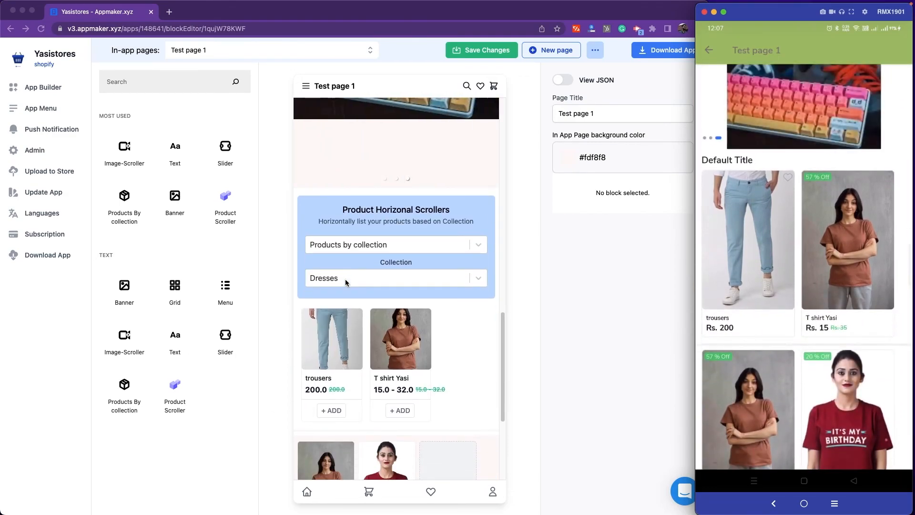
pyautogui.scroll(-3)
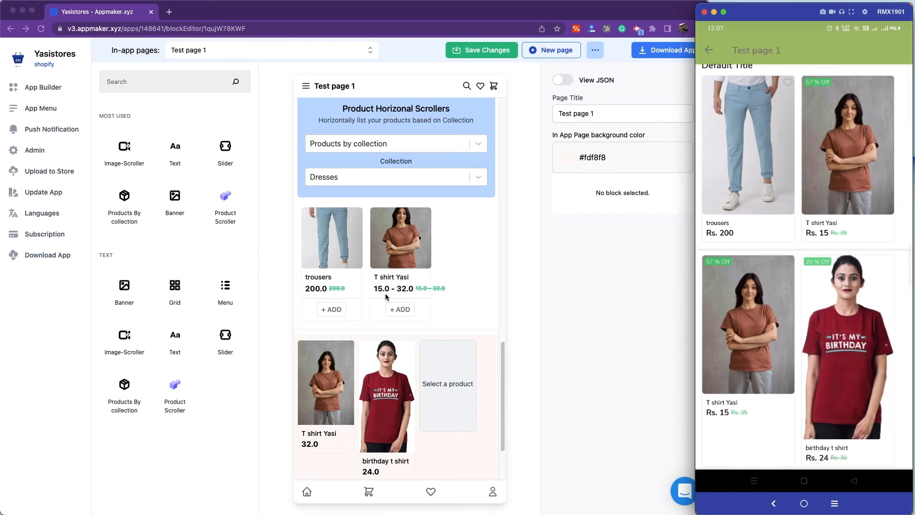
pyautogui.moveTo(431, 388)
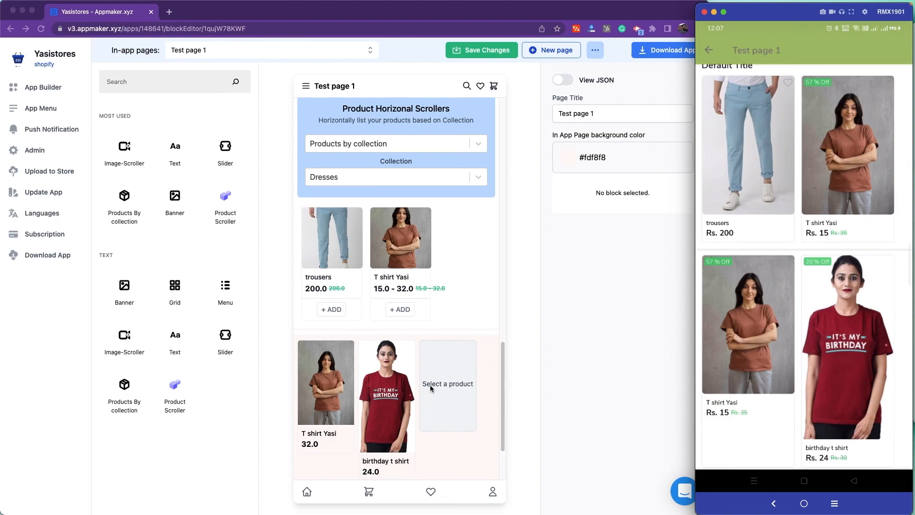